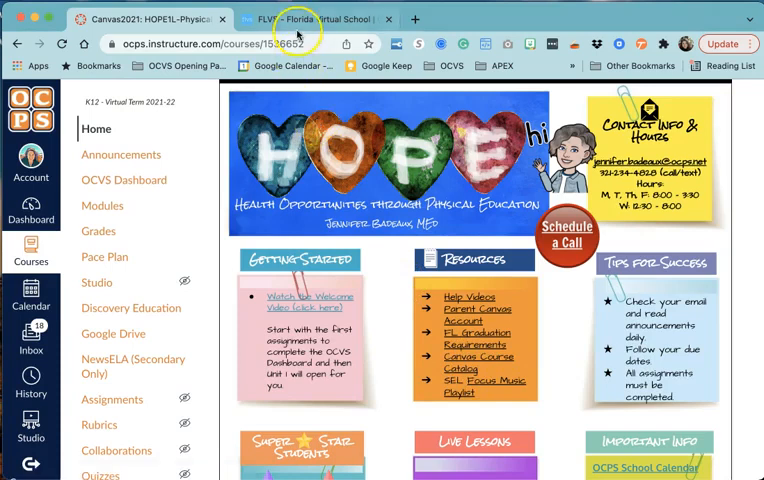
# Switch from the Canvas HOPE course to the Florida Virtual School website
pyautogui.click(310, 18)
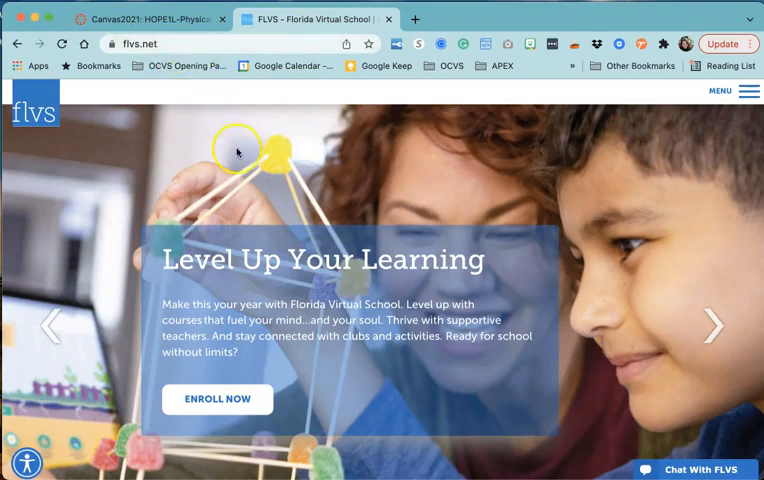
# From the flvs.net home page, go to Enroll Now to reach the Online School Options page
pyautogui.scroll(-3)
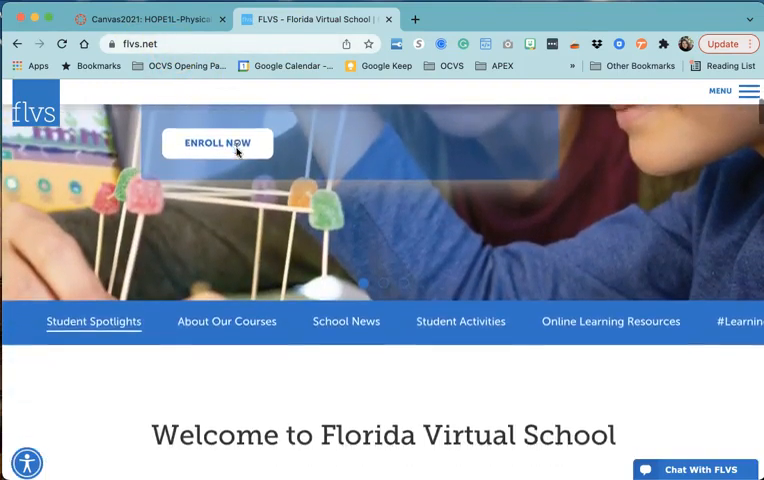
pyautogui.scroll(-3)
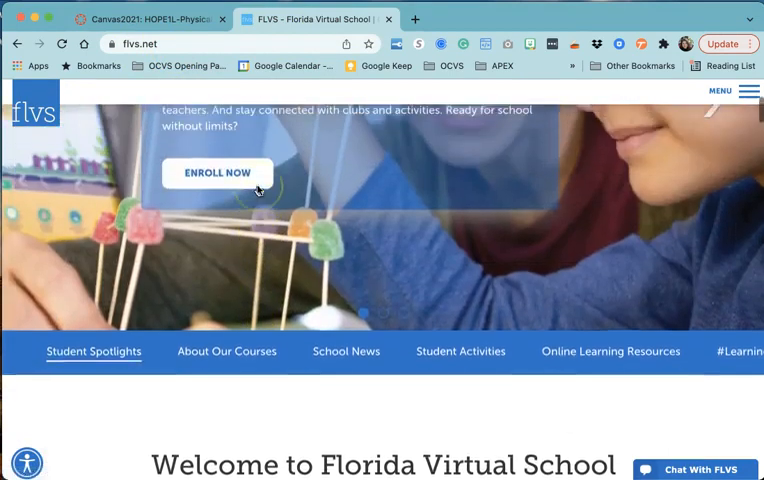
pyautogui.scroll(3)
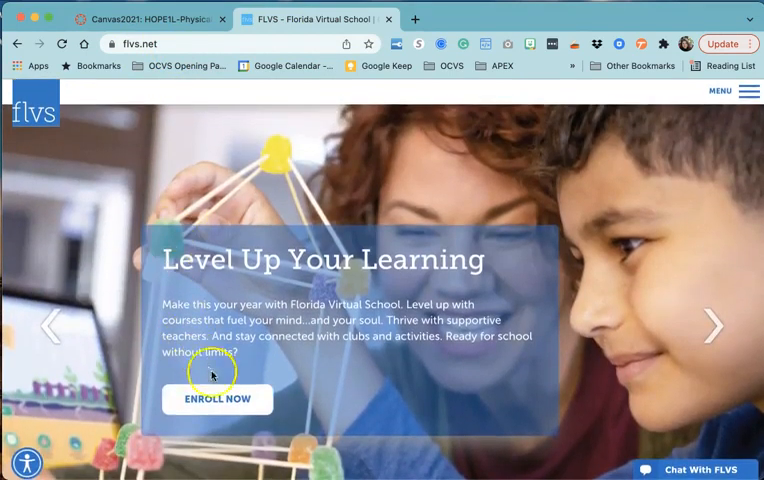
pyautogui.click(216, 398)
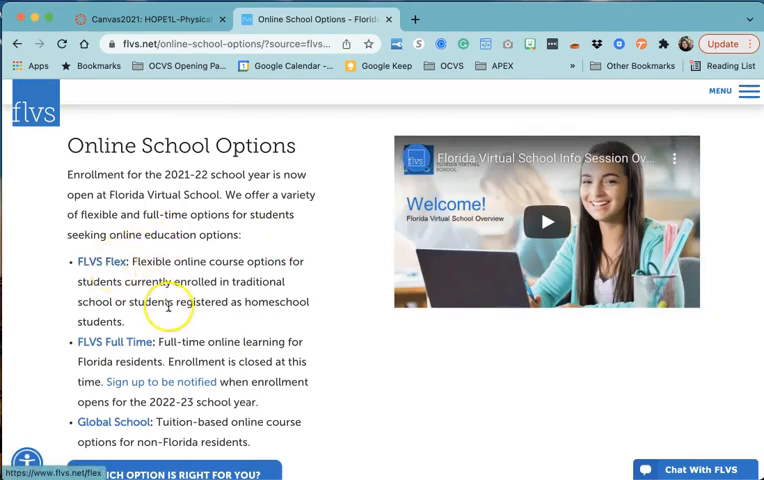
# Review the comparison table of FLVS Flex, Full Time and Global School
pyautogui.scroll(-3)
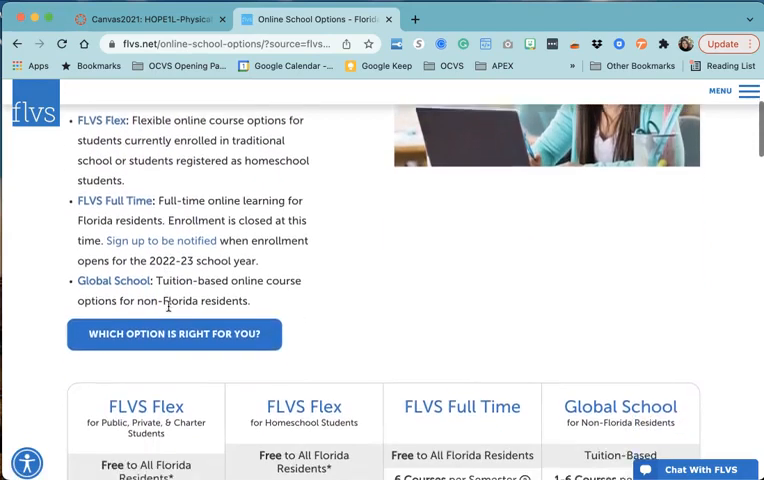
pyautogui.scroll(-3)
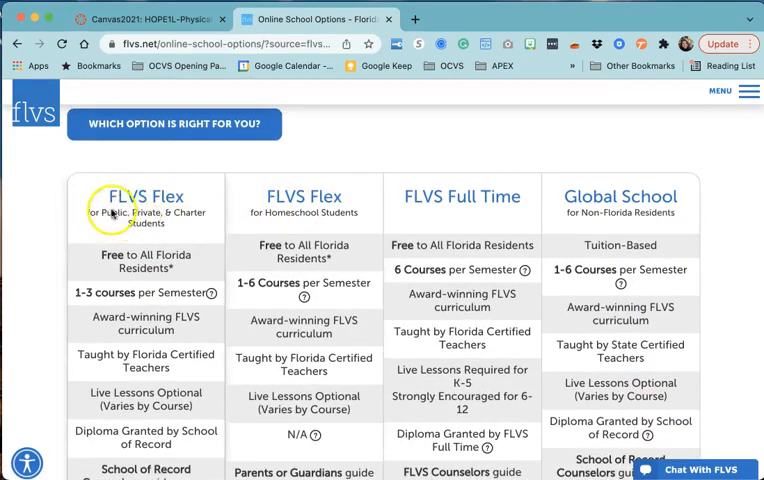
pyautogui.scroll(-3)
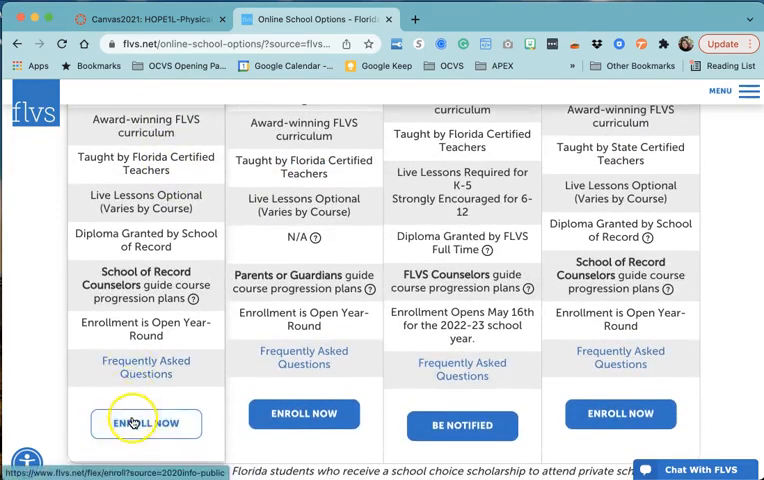
# Start FLVS Flex enrollment for Public, Private & Charter students and reach Step 2 – Pick Courses
pyautogui.click(144, 424)
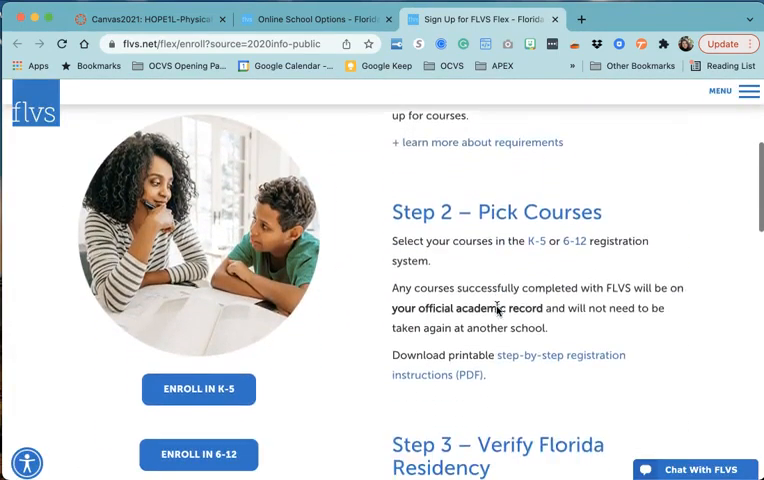
pyautogui.scroll(-3)
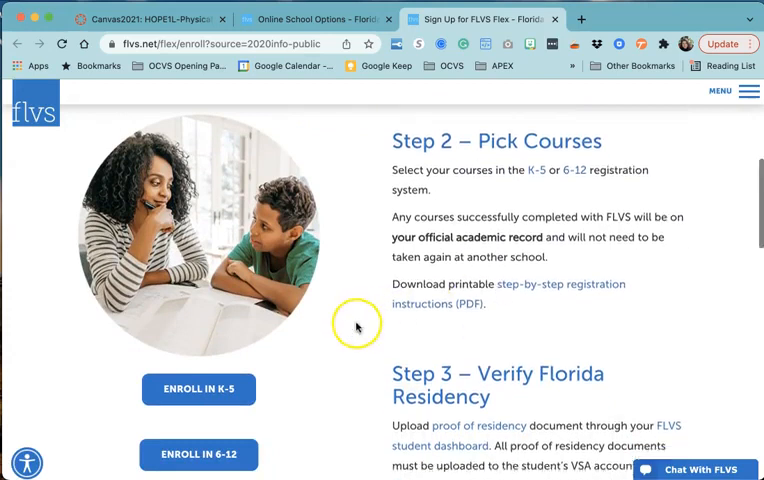
pyautogui.scroll(-3)
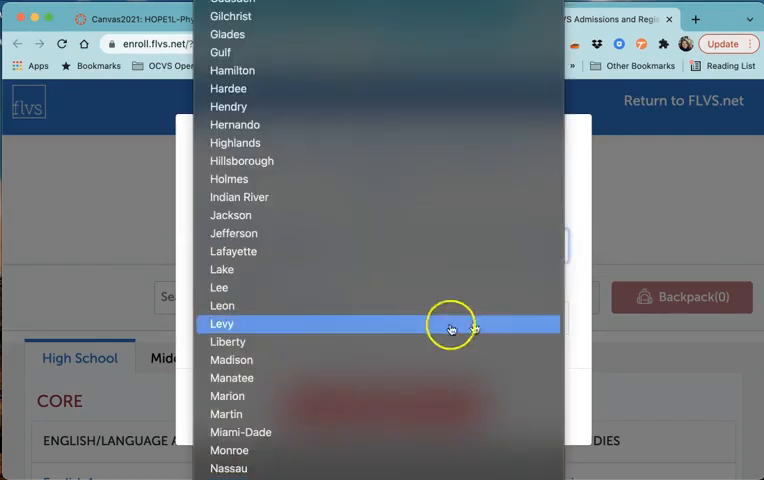
# Customize the catalog for an Orange County Public School student to show FLVS Flex 6-12 Enrollment
pyautogui.scroll(-3)
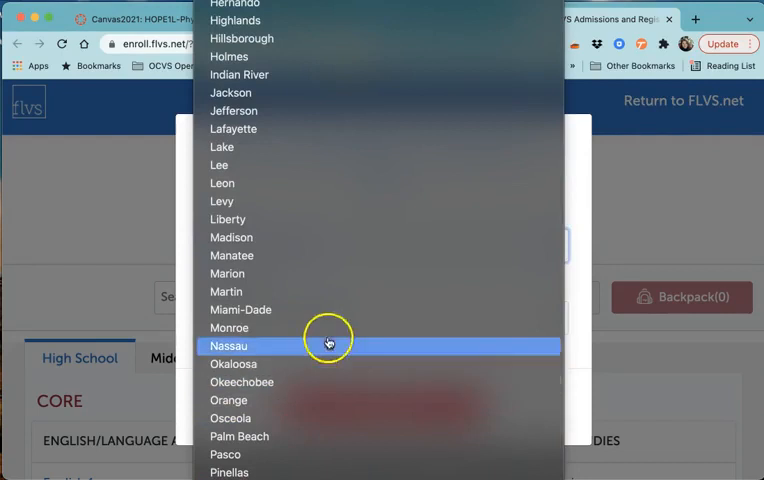
pyautogui.scroll(-3)
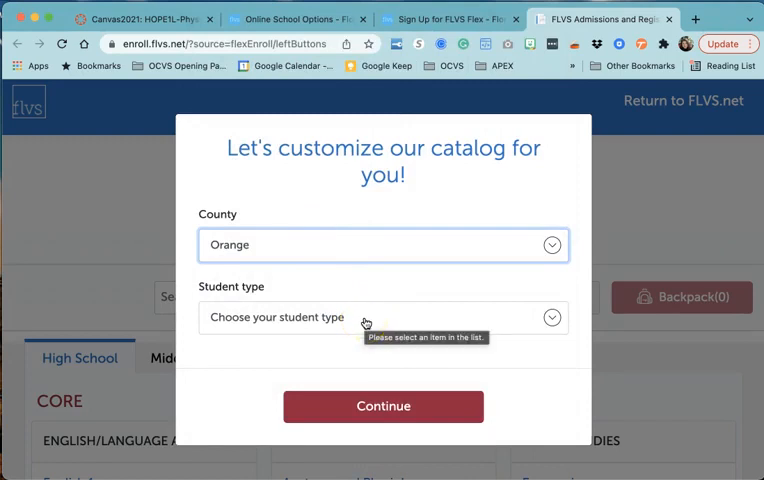
pyautogui.click(384, 316)
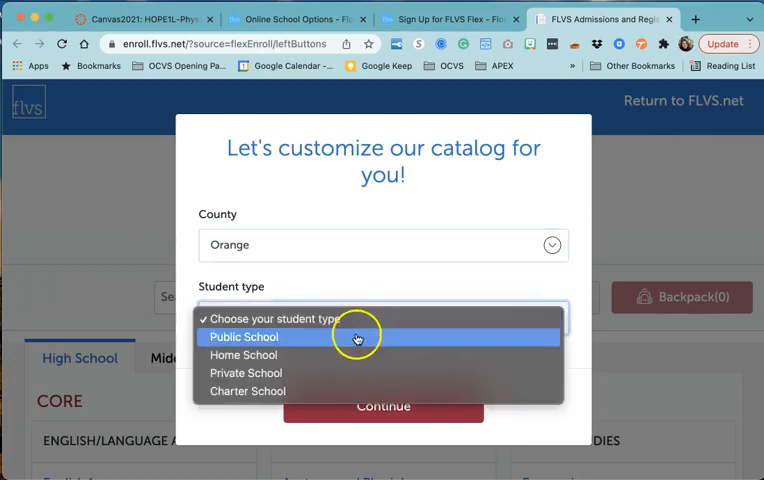
pyautogui.click(244, 336)
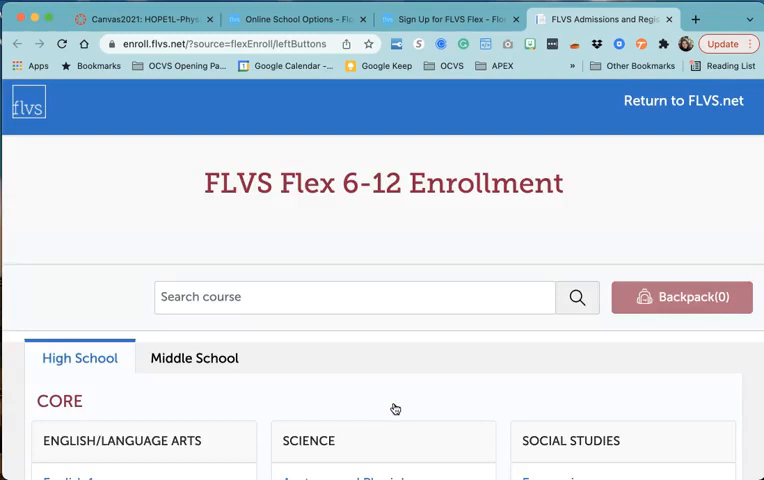
# Browse the High School course list past core subjects down to the Driver Education elective section
pyautogui.scroll(-3)
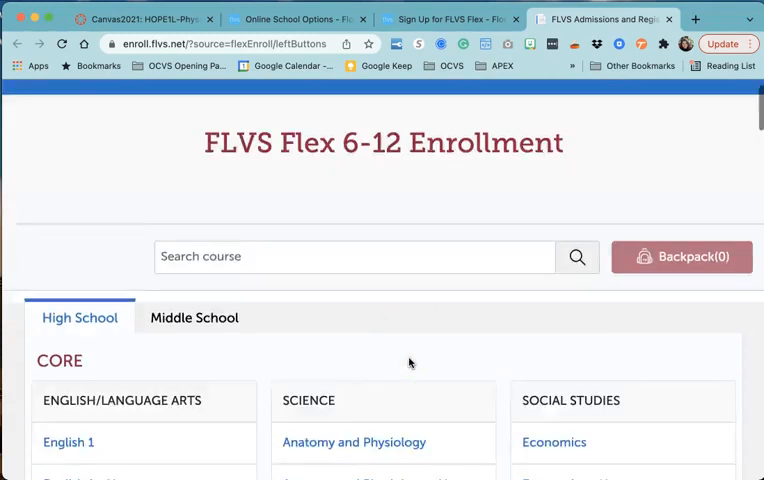
pyautogui.scroll(-3)
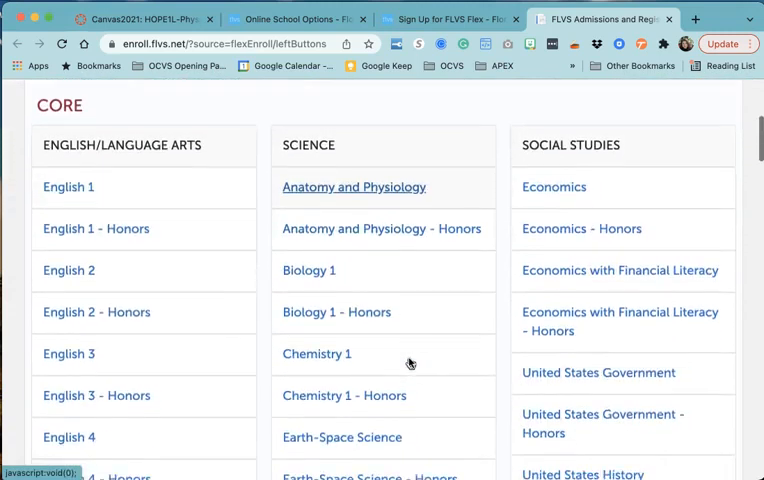
pyautogui.scroll(-3)
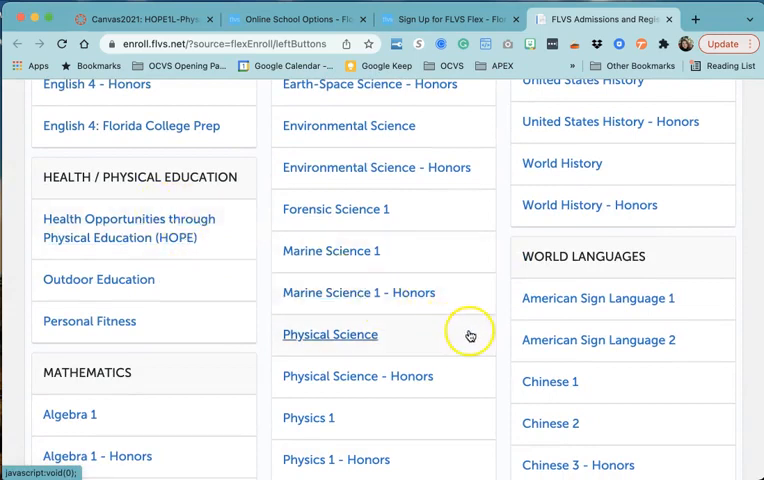
pyautogui.scroll(-3)
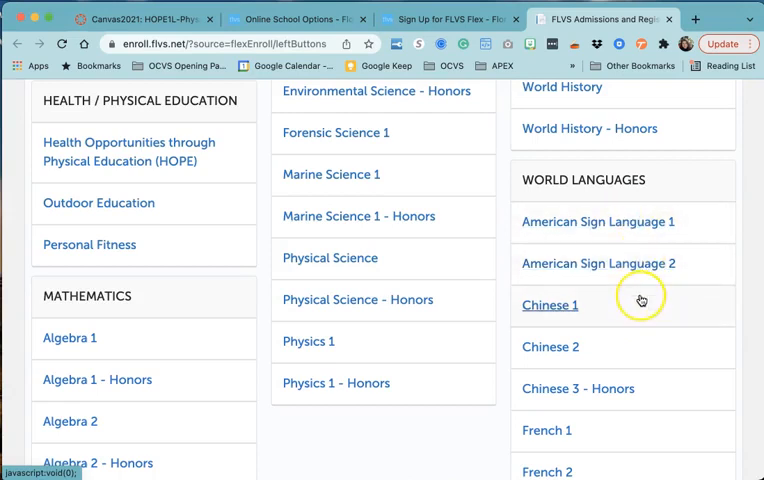
pyautogui.moveTo(550, 304)
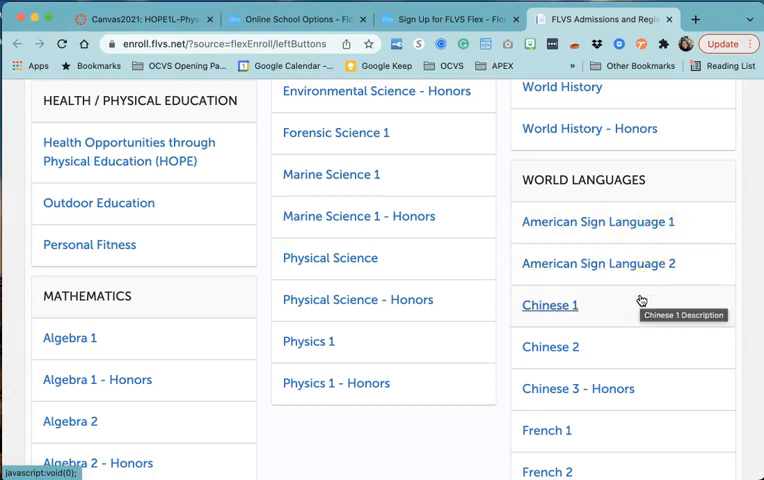
pyautogui.scroll(-3)
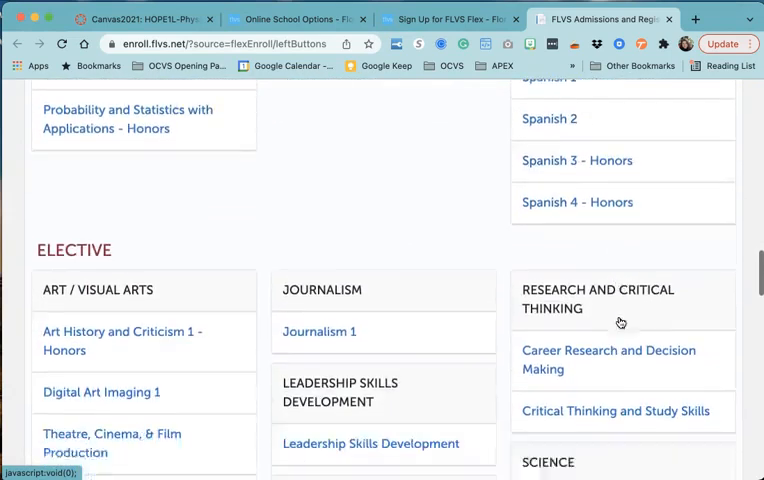
pyautogui.scroll(-3)
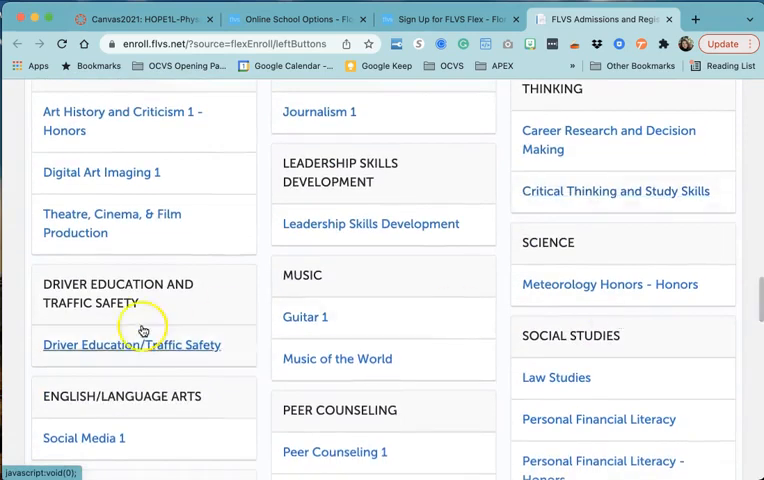
# Add Driver Education/Traffic Safety to the backpack from its Course Description page
pyautogui.click(132, 344)
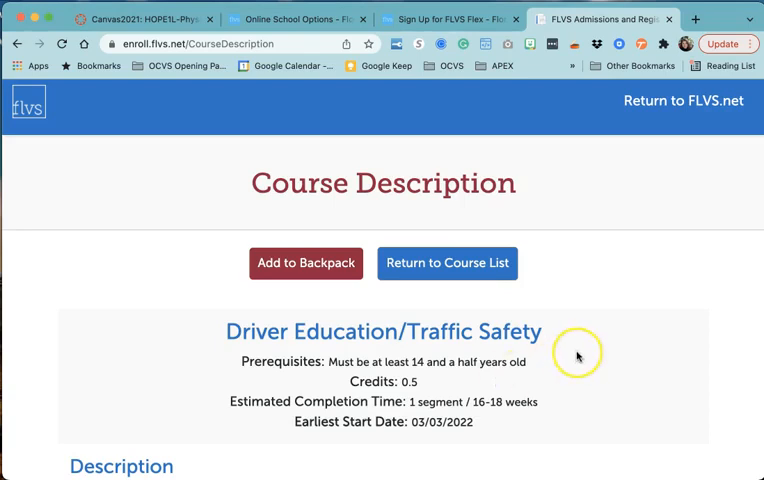
pyautogui.scroll(-3)
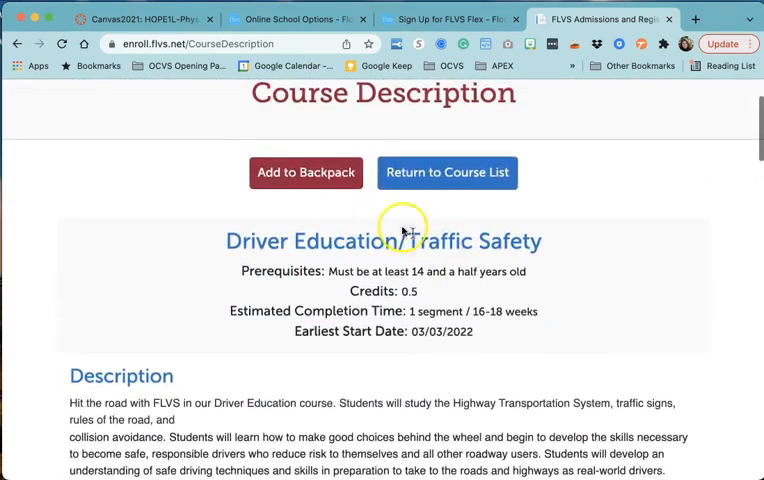
pyautogui.click(304, 172)
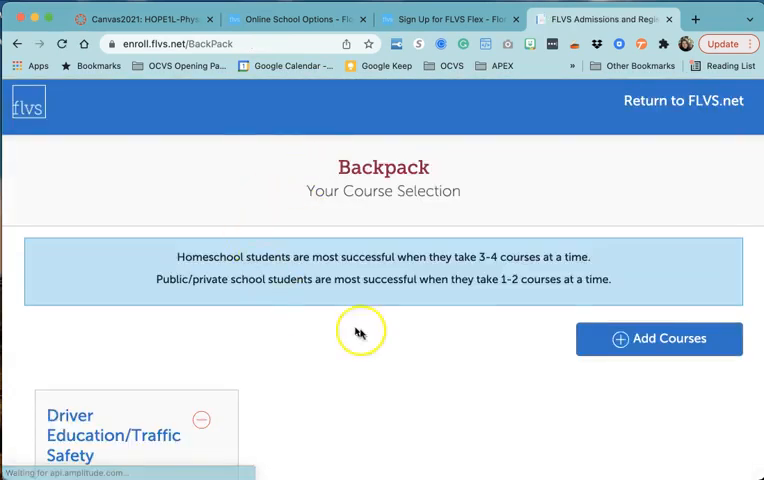
pyautogui.scroll(-3)
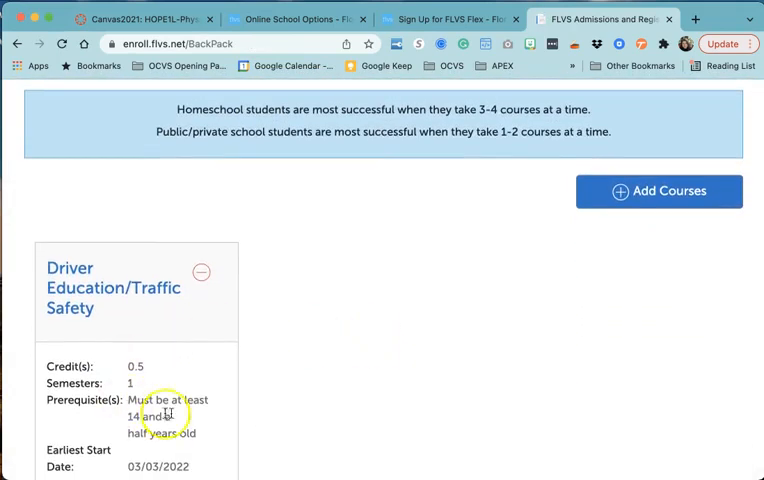
pyautogui.scroll(-3)
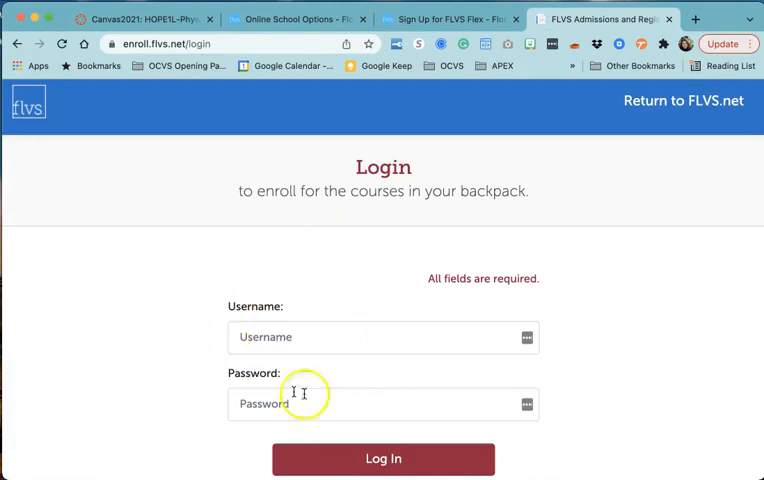
pyautogui.moveTo(492, 380)
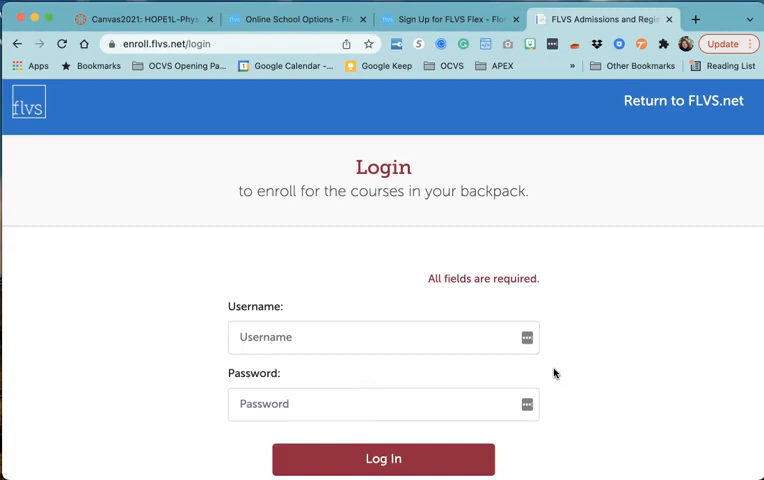
# Choose Create an Account under New Student on the enrollment login page
pyautogui.scroll(-3)
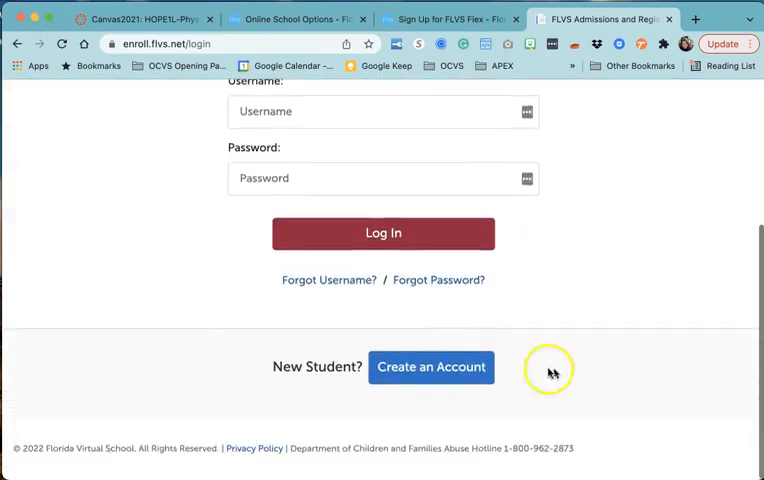
pyautogui.click(432, 368)
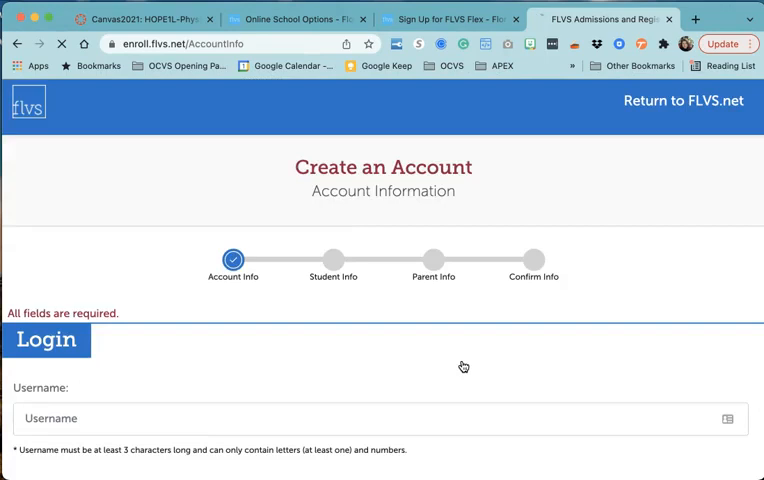
pyautogui.scroll(-3)
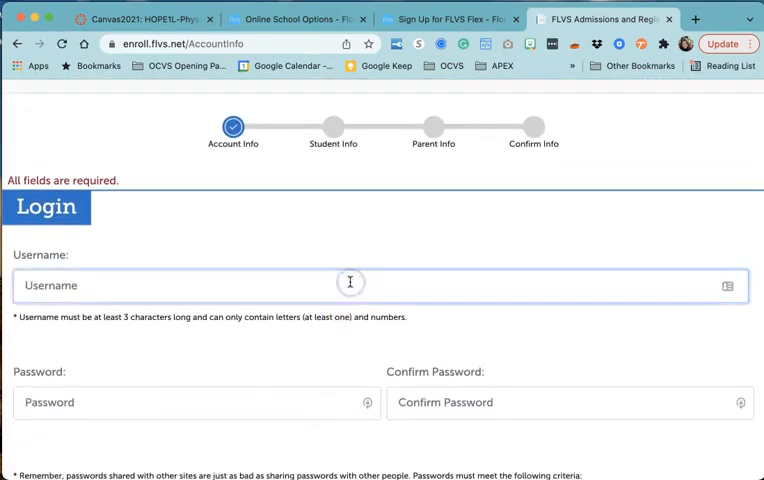
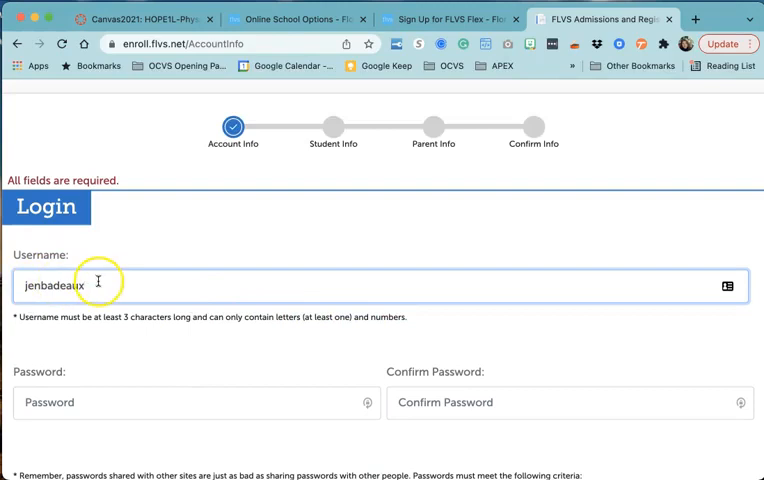
pyautogui.scroll(-3)
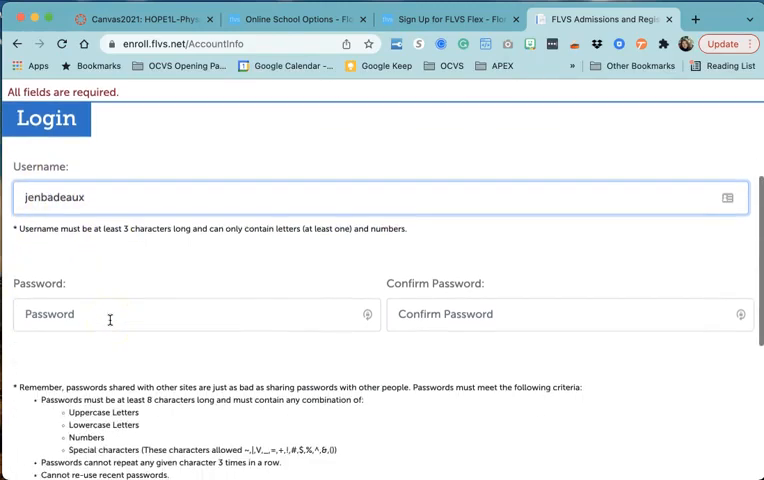
# Enter and confirm the account password
pyautogui.click(196, 314)
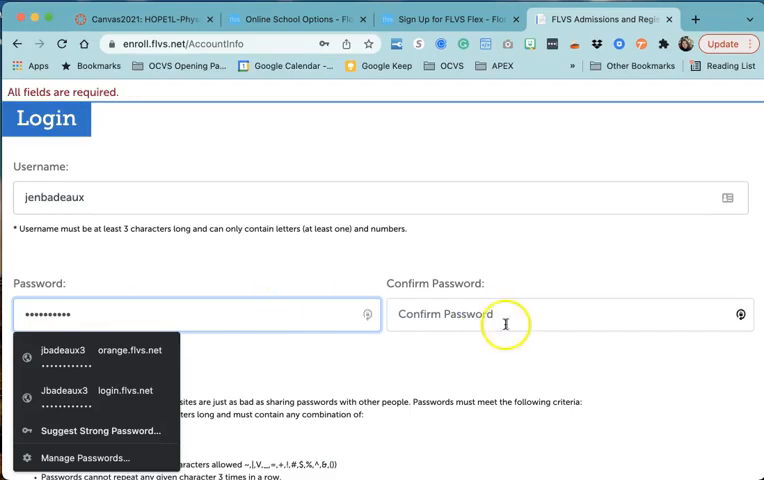
pyautogui.write('••••••')
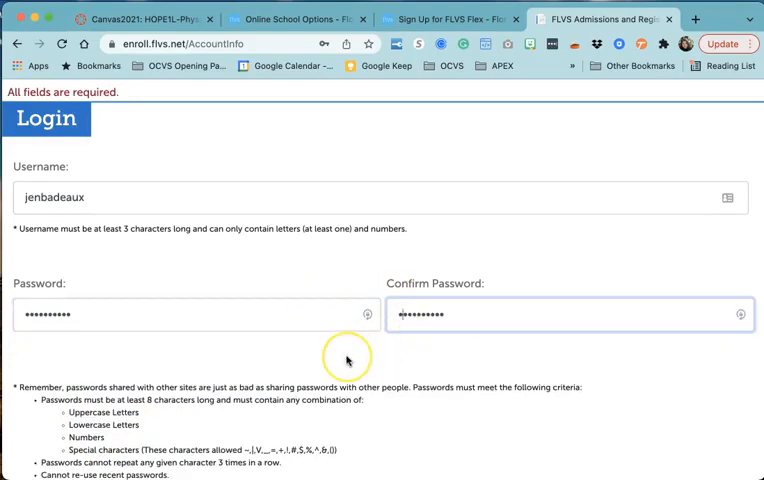
pyautogui.scroll(-3)
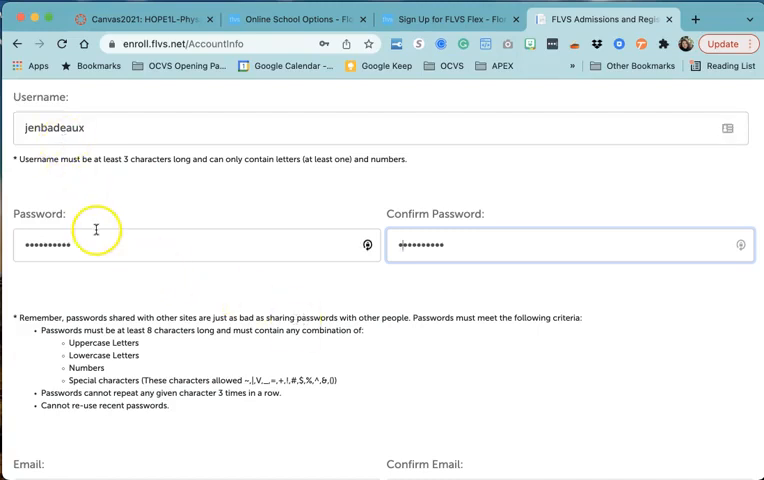
pyautogui.scroll(-3)
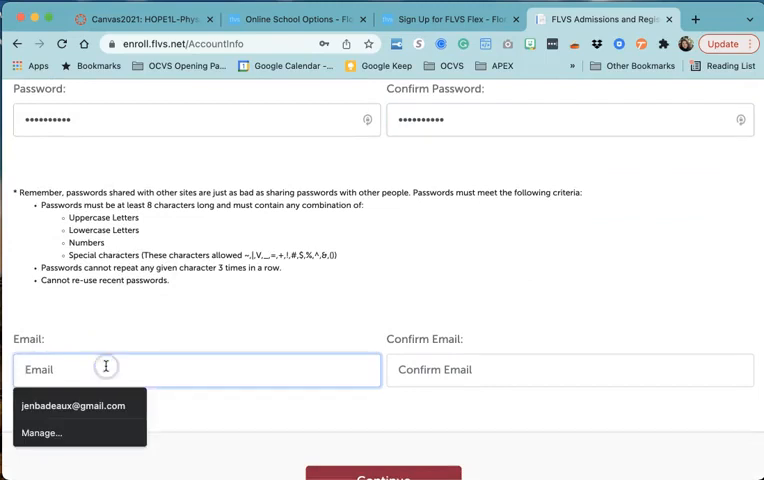
pyautogui.write('jen')
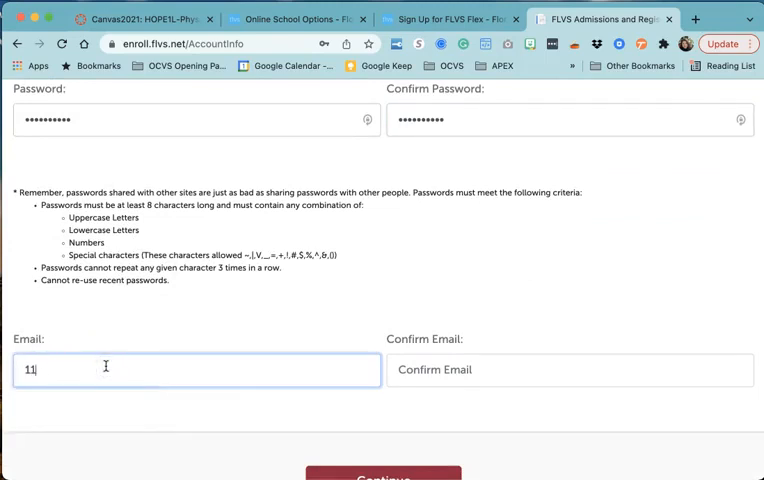
pyautogui.press('backspace')
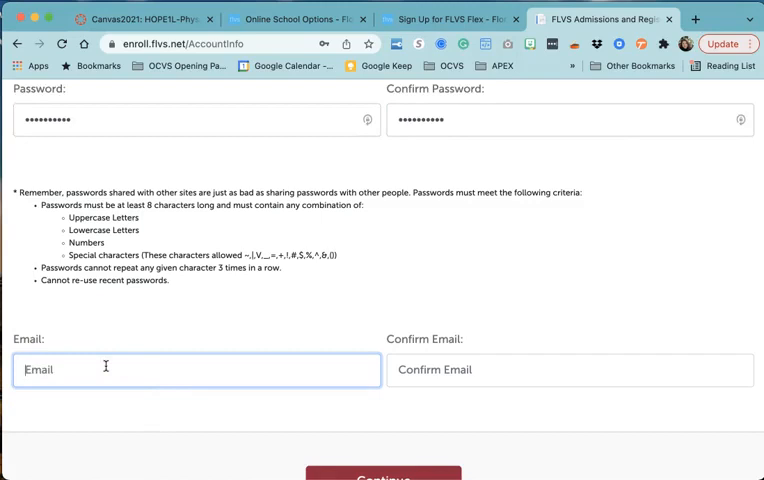
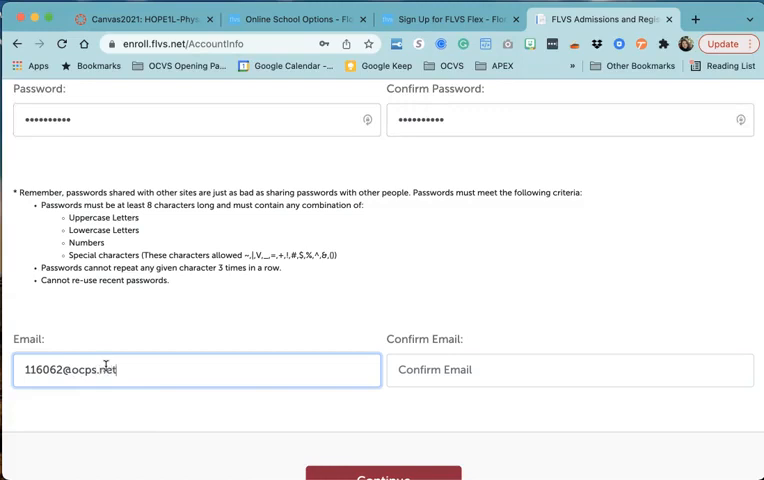
pyautogui.click(570, 368)
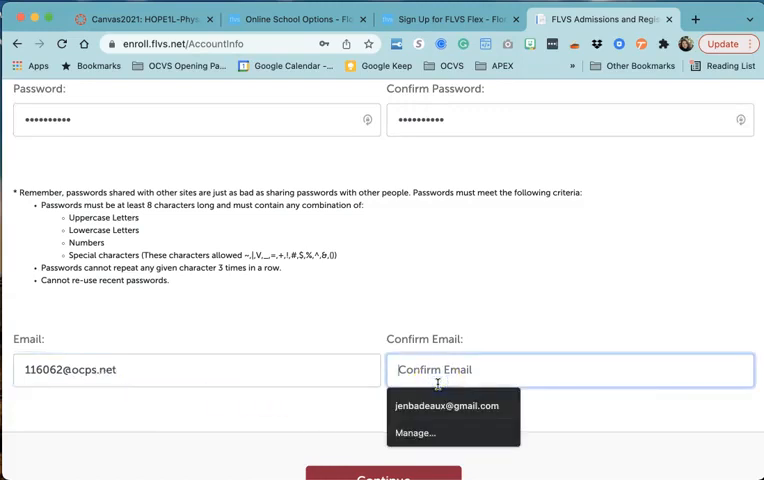
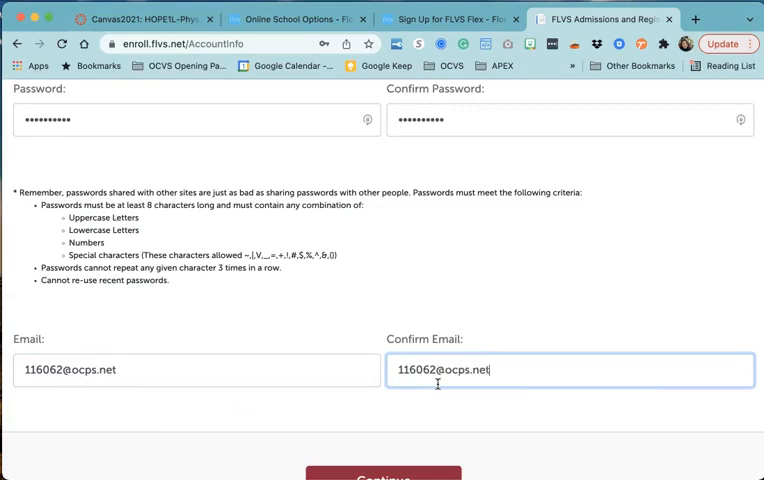
pyautogui.click(384, 388)
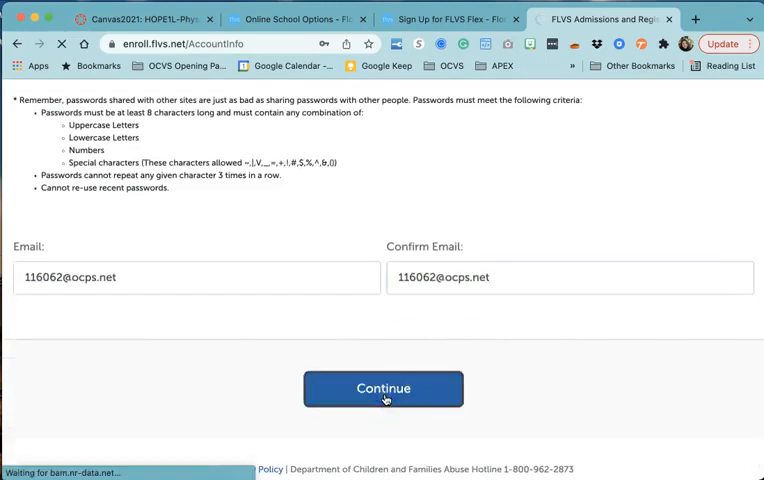
# Fill in the student name Jennifer from saved details and set the grade level to 8
pyautogui.click(384, 388)
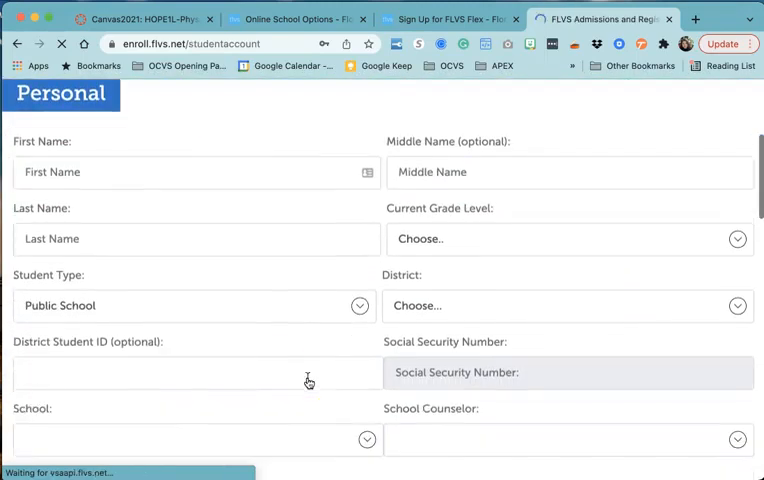
pyautogui.write('Jennifer')
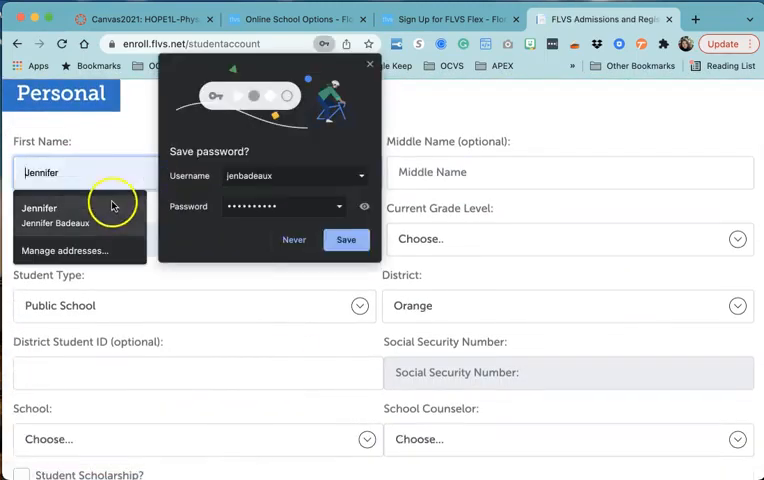
pyautogui.click(56, 224)
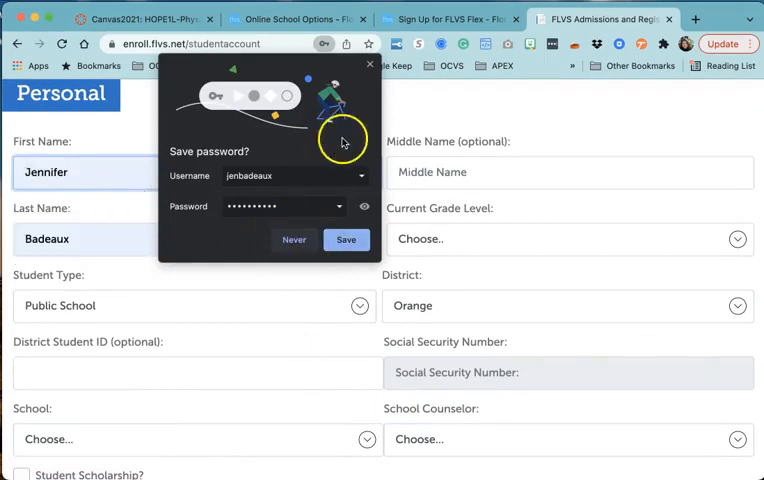
pyautogui.click(294, 240)
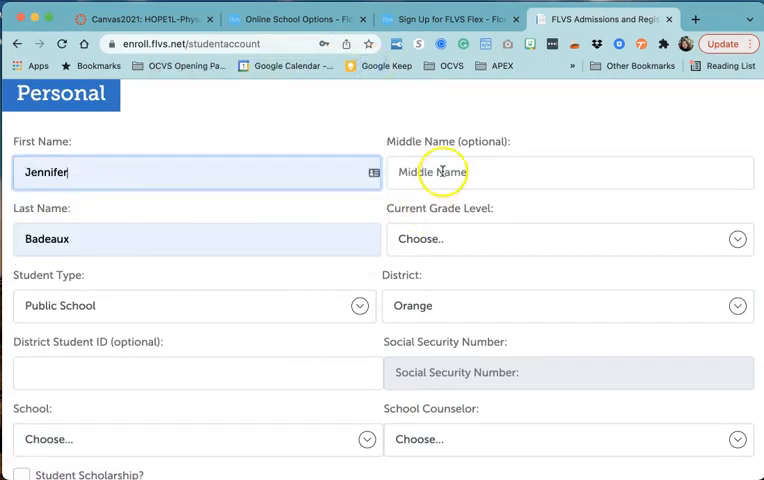
pyautogui.click(568, 240)
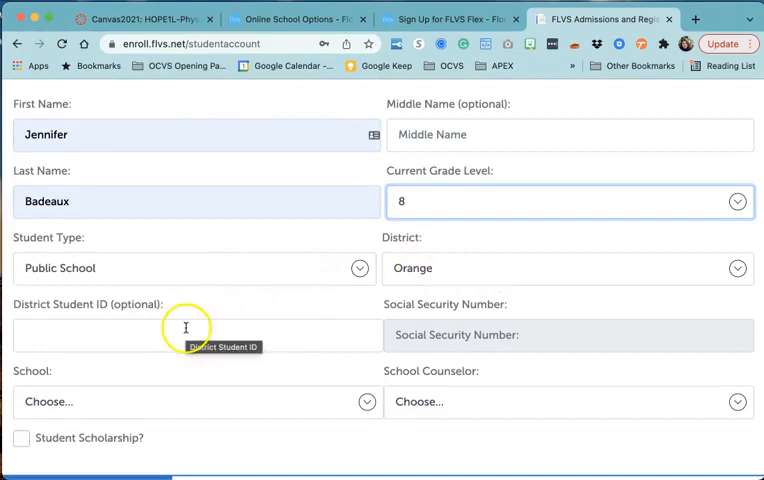
# Enter the district student ID and choose Meadowbrook Middle from the School list
pyautogui.click(184, 334)
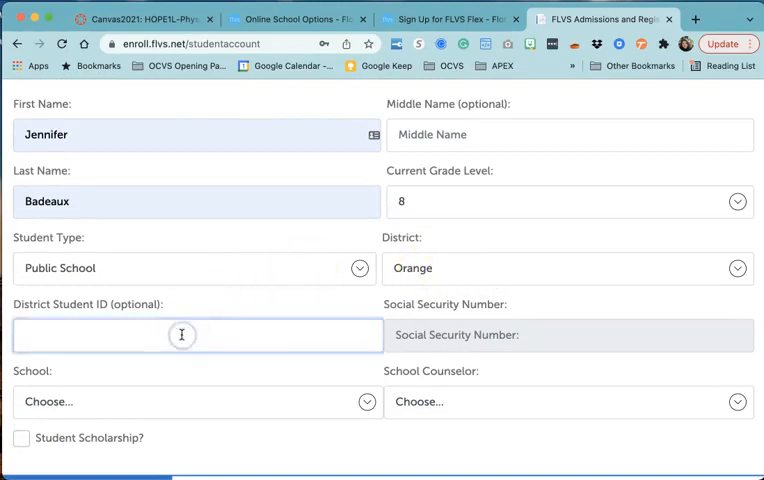
pyautogui.scroll(-3)
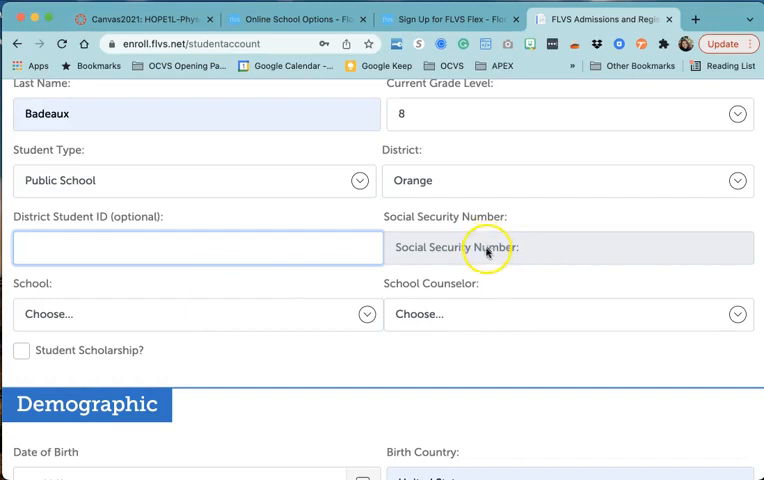
pyautogui.moveTo(488, 252)
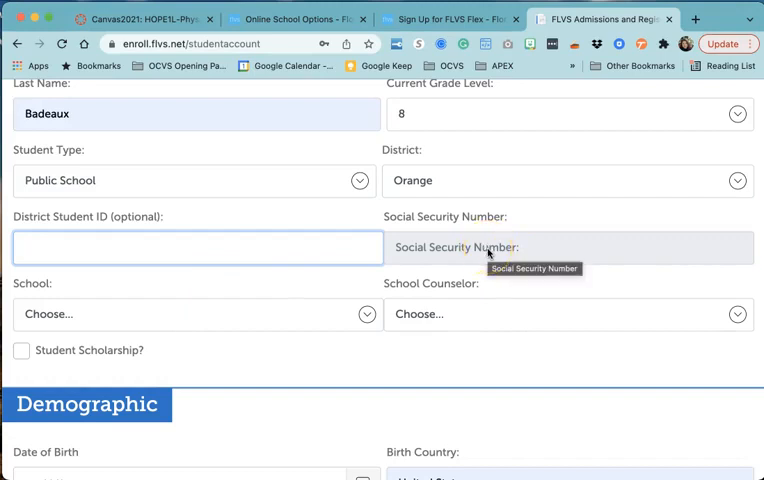
pyautogui.moveTo(308, 308)
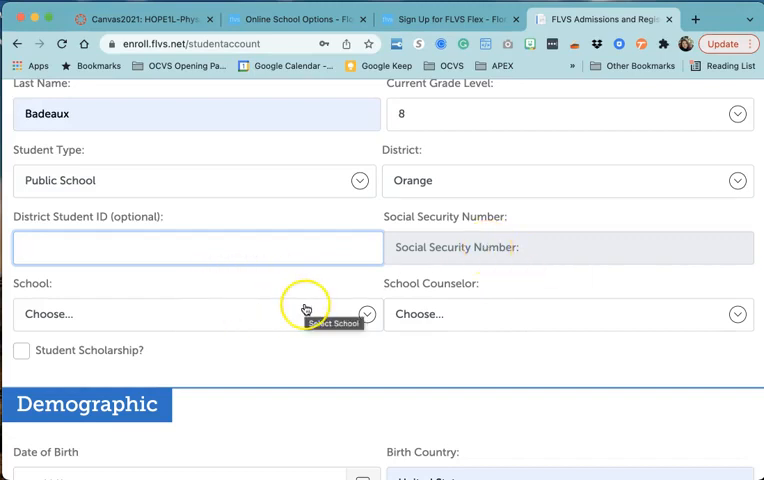
pyautogui.click(196, 314)
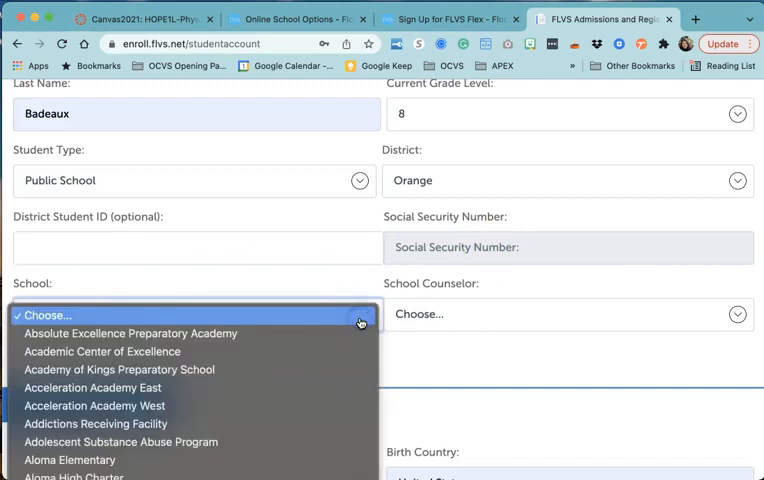
pyautogui.scroll(-3)
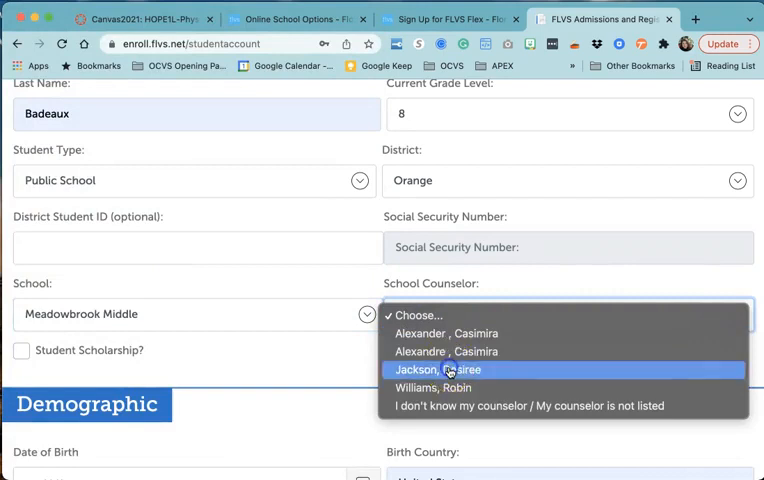
pyautogui.click(448, 368)
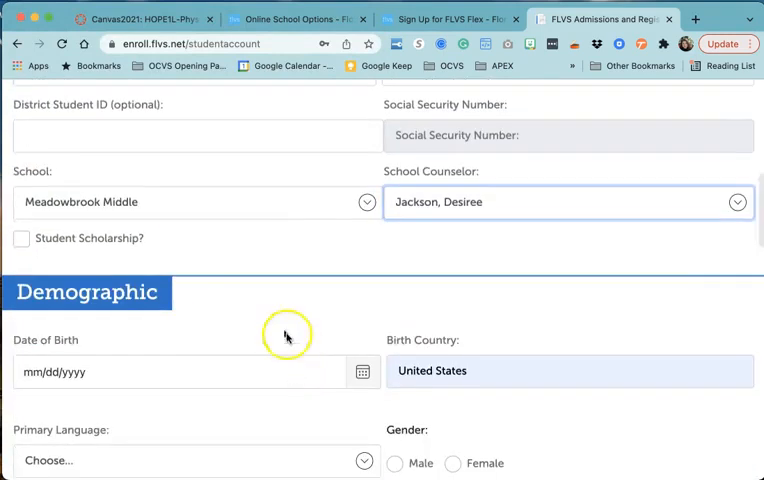
pyautogui.scroll(-3)
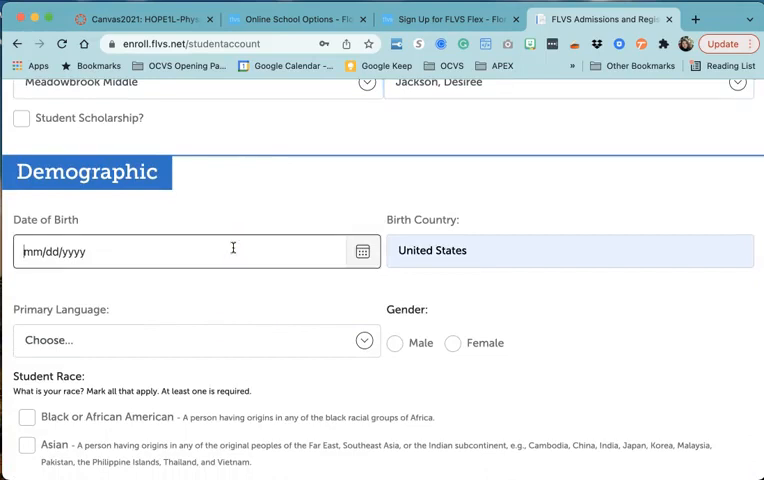
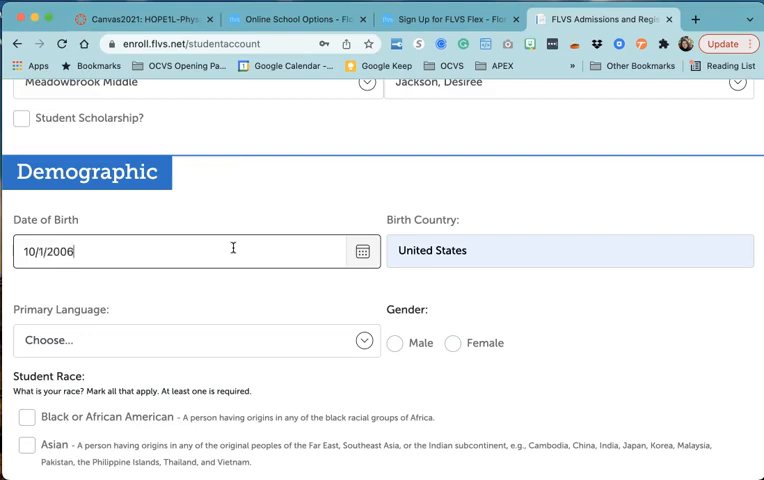
# Mark gender Female, race White, and answer the ethnicity question
pyautogui.click(568, 250)
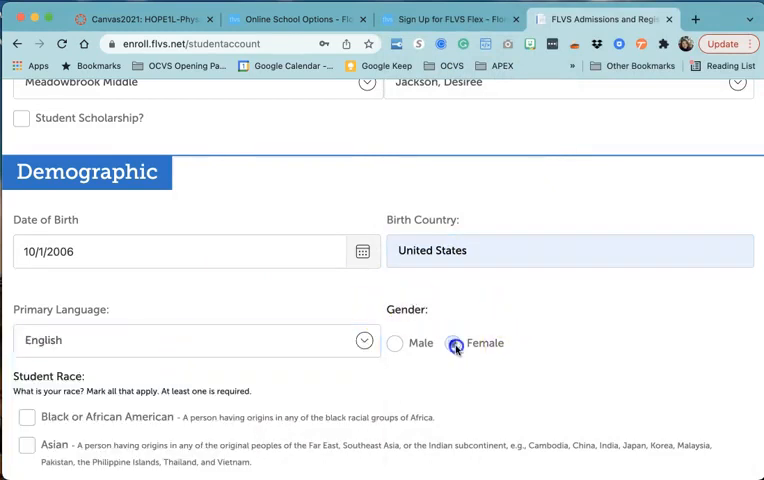
pyautogui.scroll(-3)
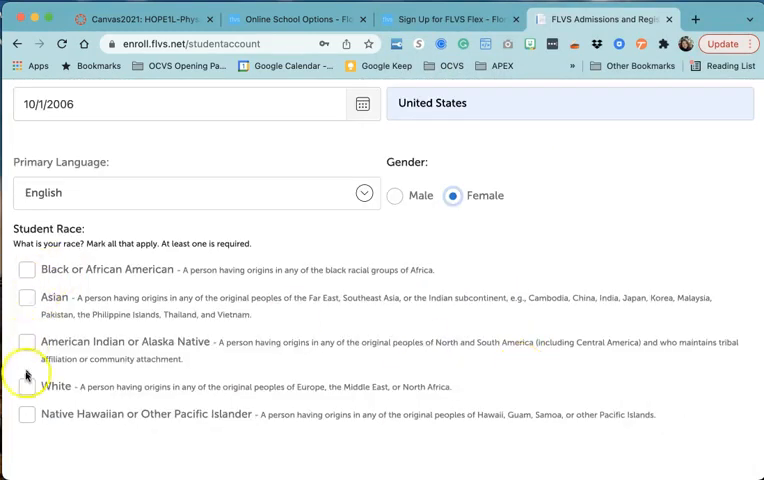
pyautogui.click(28, 386)
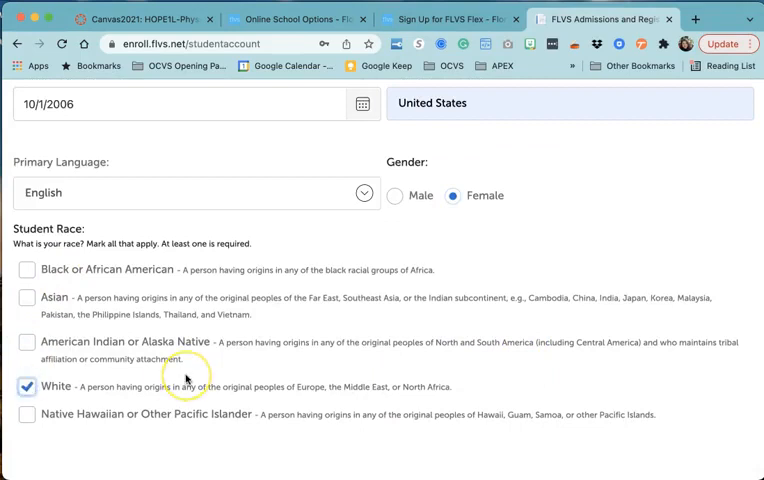
pyautogui.scroll(-3)
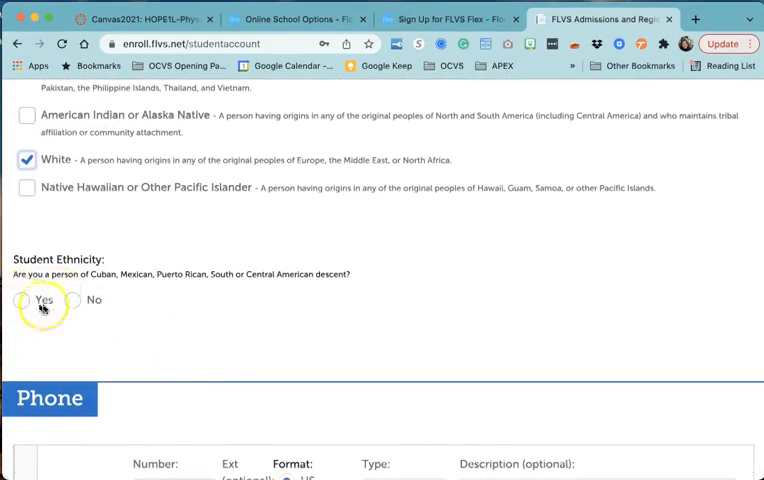
pyautogui.click(72, 176)
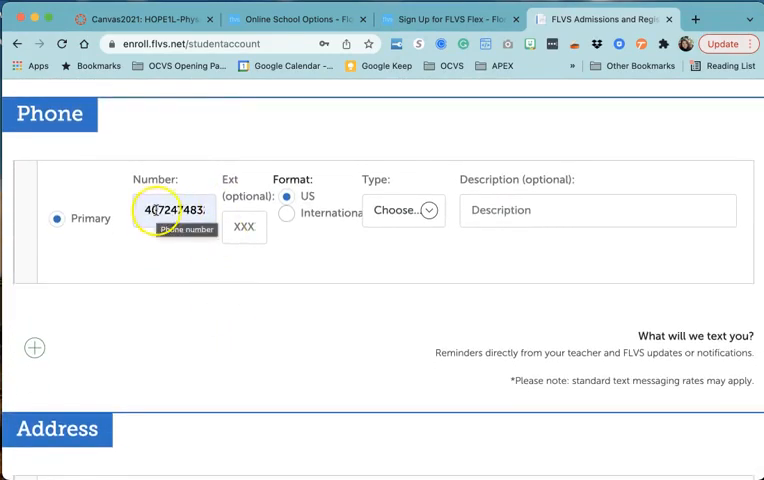
# Enter the primary phone number as a Cell type that can receive texts
pyautogui.click(178, 210)
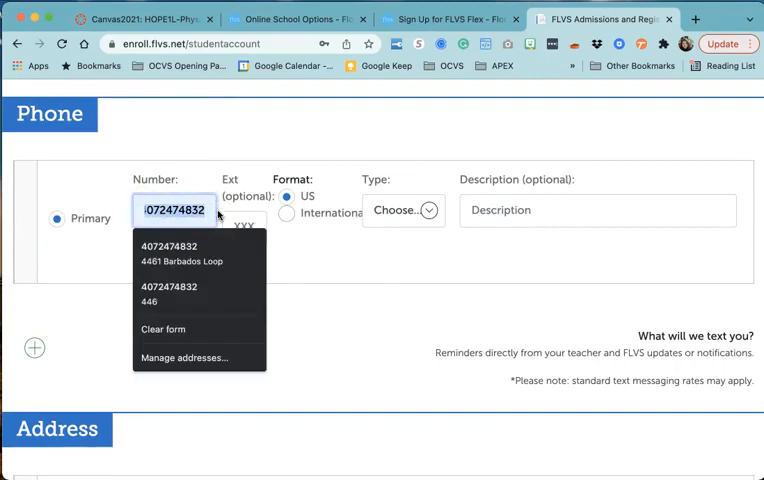
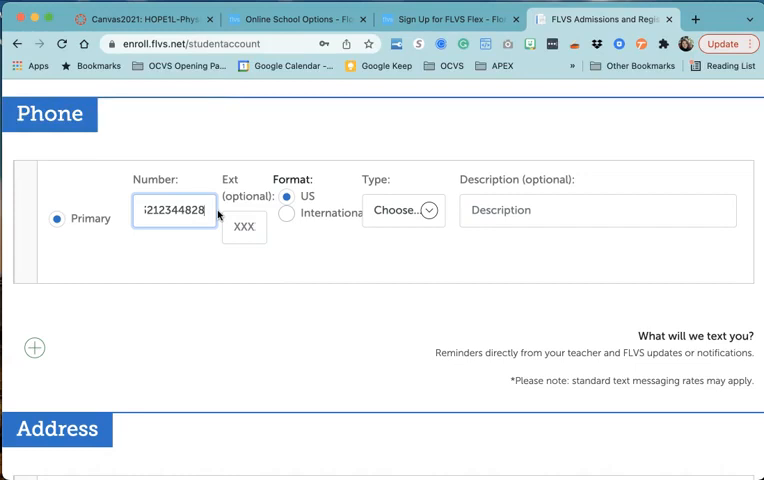
pyautogui.moveTo(360, 204)
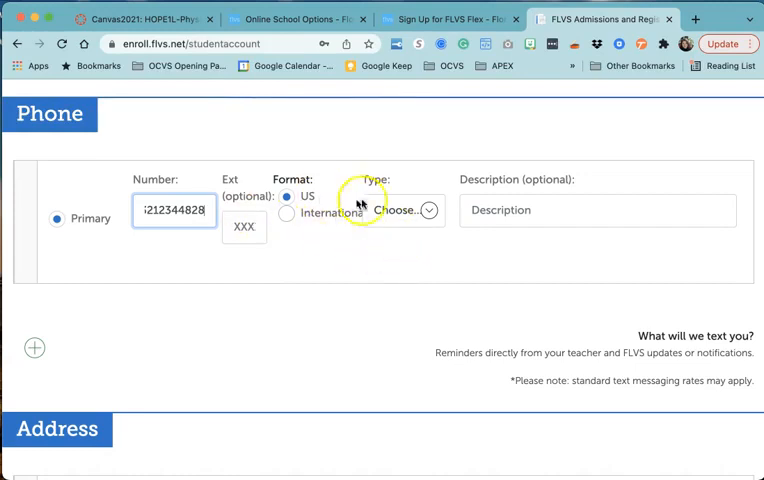
pyautogui.click(398, 210)
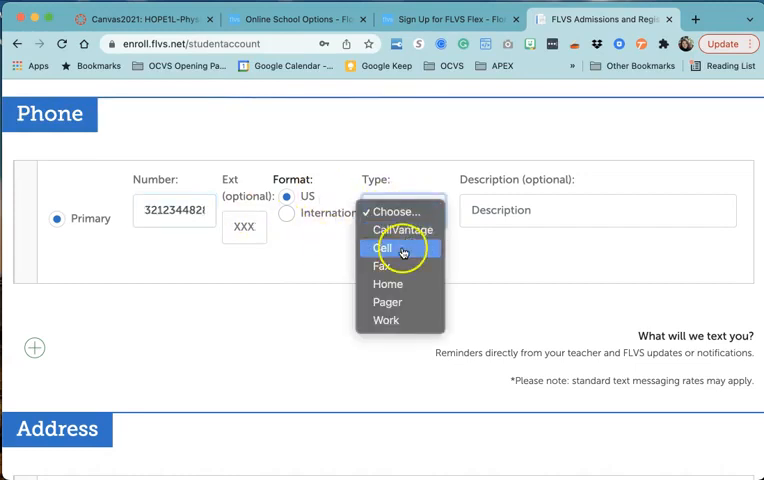
pyautogui.click(384, 246)
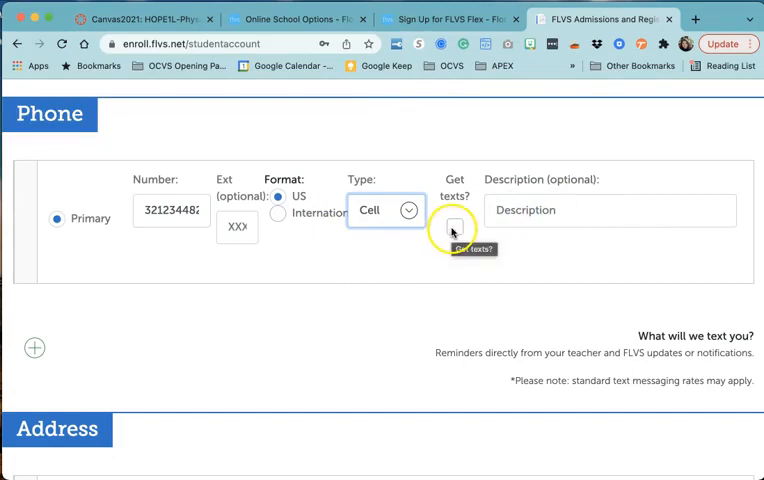
pyautogui.click(454, 228)
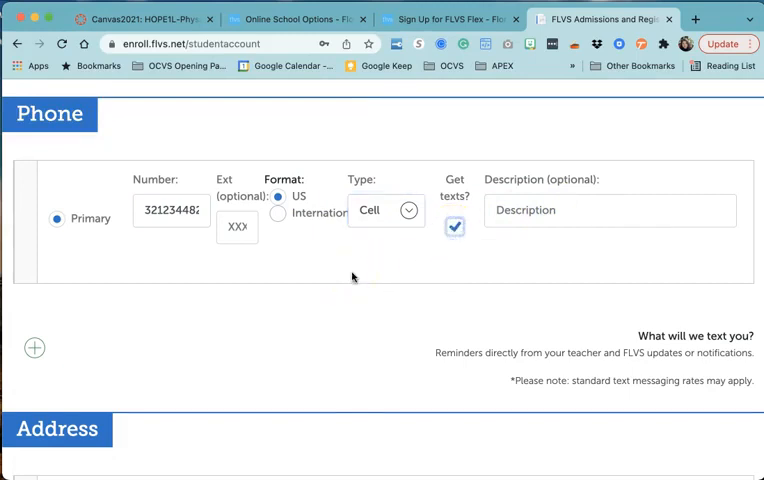
pyautogui.scroll(-3)
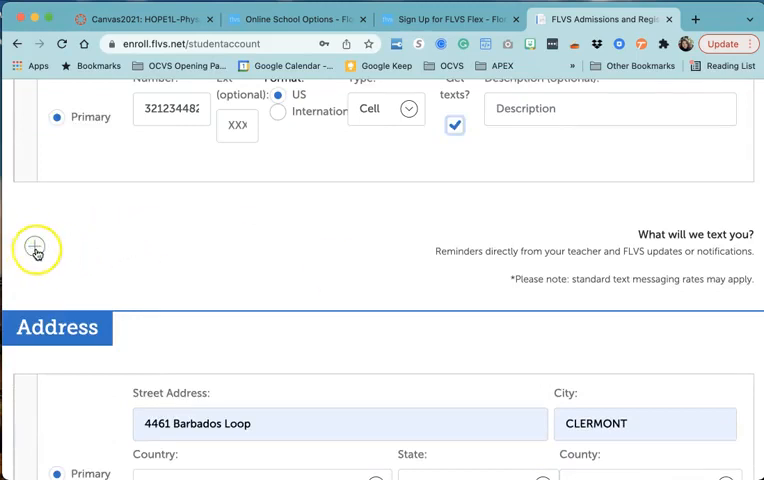
# Enter the street address on Old H… and city Orlando
pyautogui.scroll(-3)
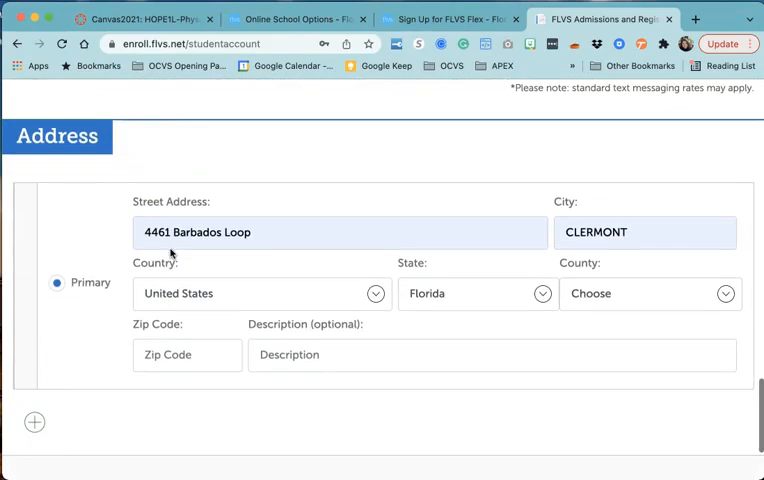
pyautogui.click(340, 232)
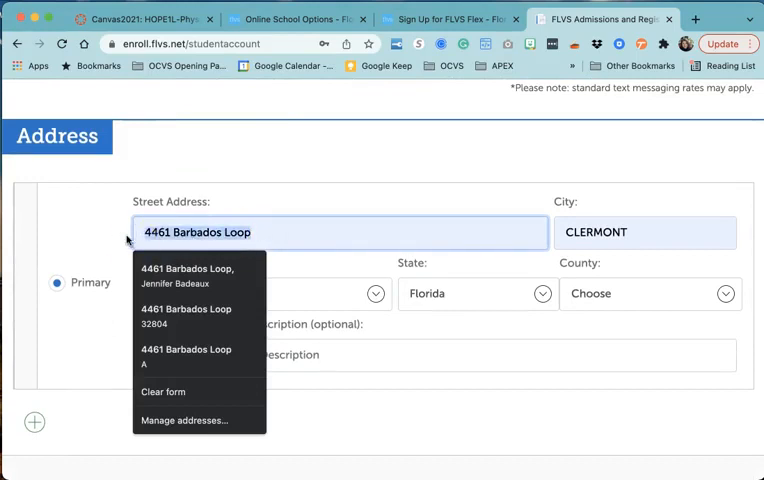
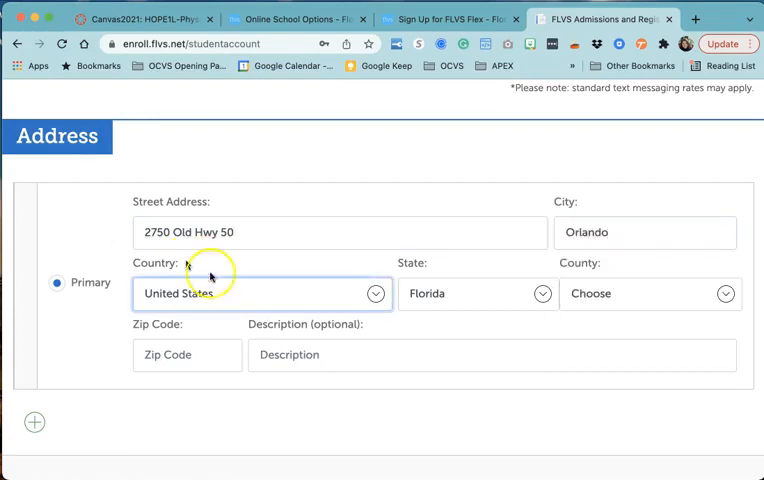
# Enter zip code 3280… and submit the student information step
pyautogui.click(650, 292)
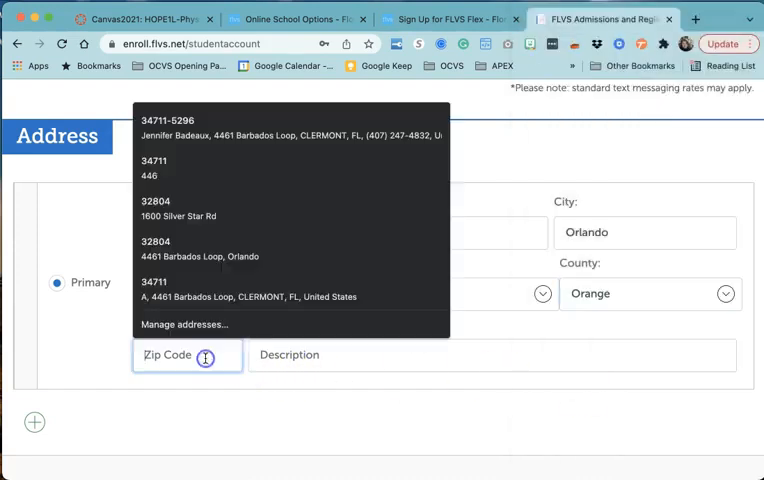
pyautogui.write('32803')
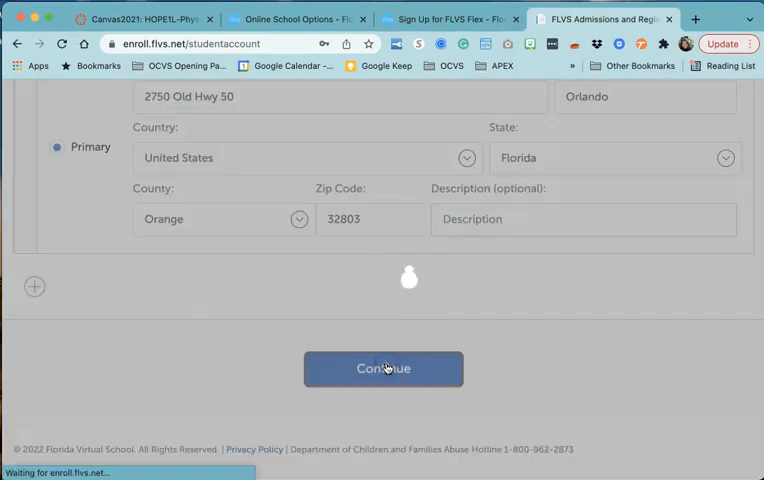
pyautogui.click(384, 368)
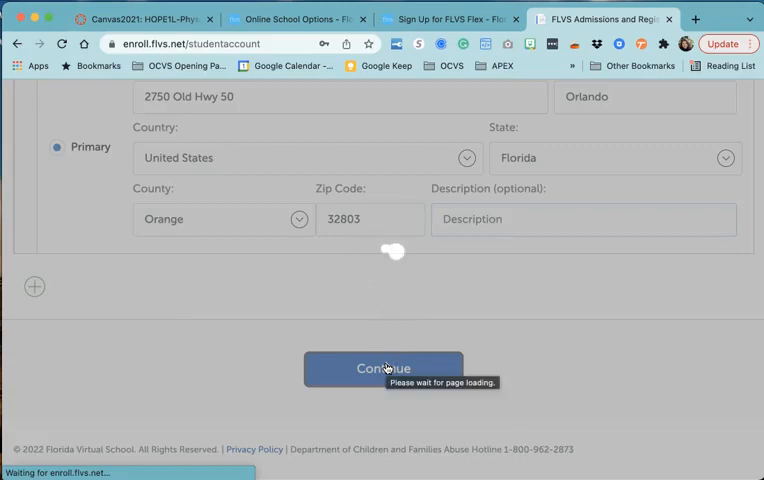
# Proceed to Parent/Guardian Information and enter first name Sarah
pyautogui.click(384, 368)
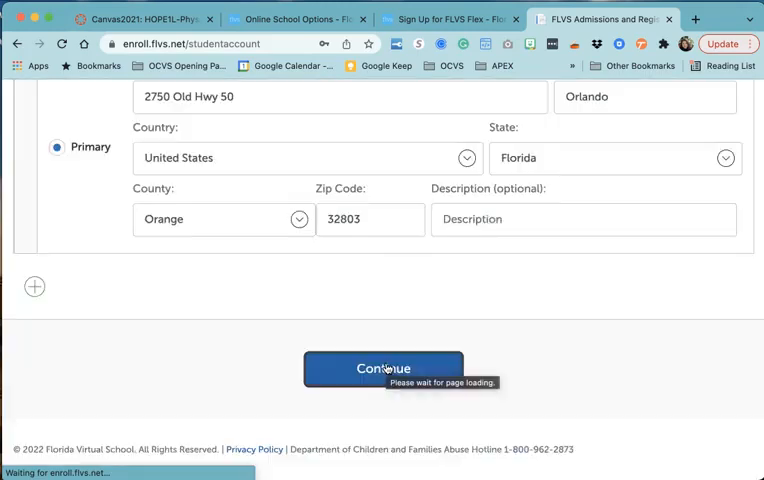
pyautogui.click(384, 368)
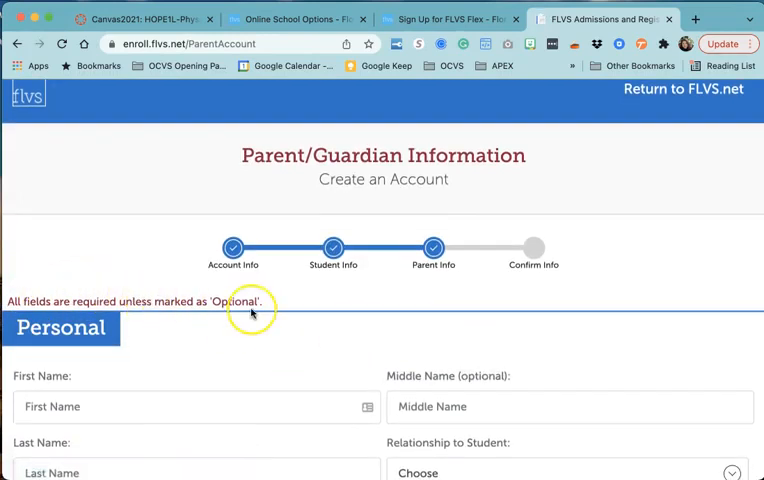
pyautogui.scroll(-3)
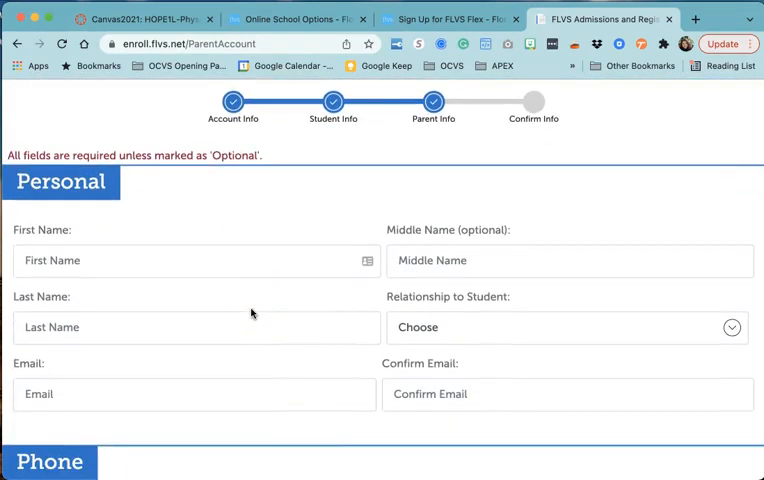
pyautogui.moveTo(248, 340)
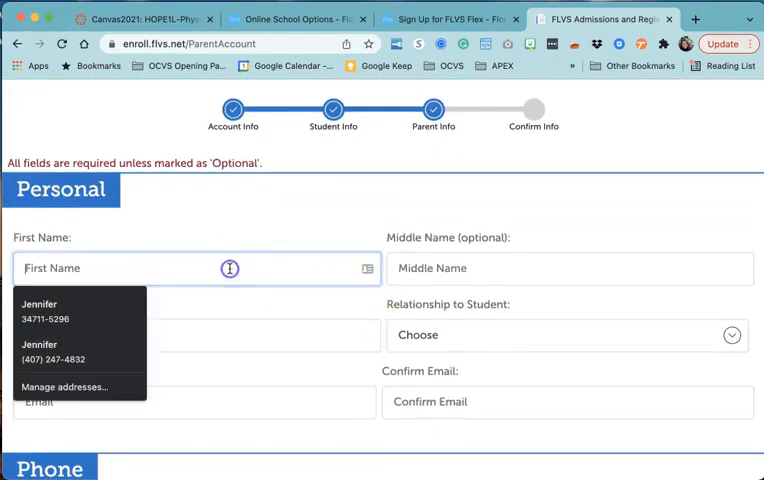
pyautogui.write('Sarah')
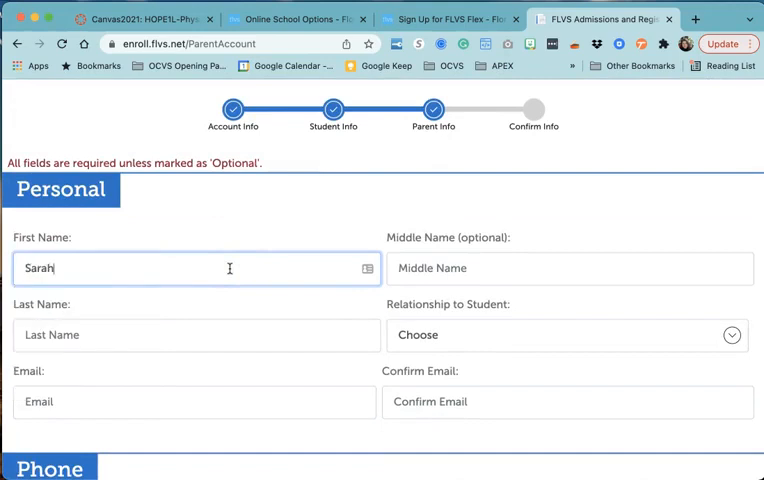
# Fill in the parent's last name and enter the email 'sarah…' twice
pyautogui.click(196, 336)
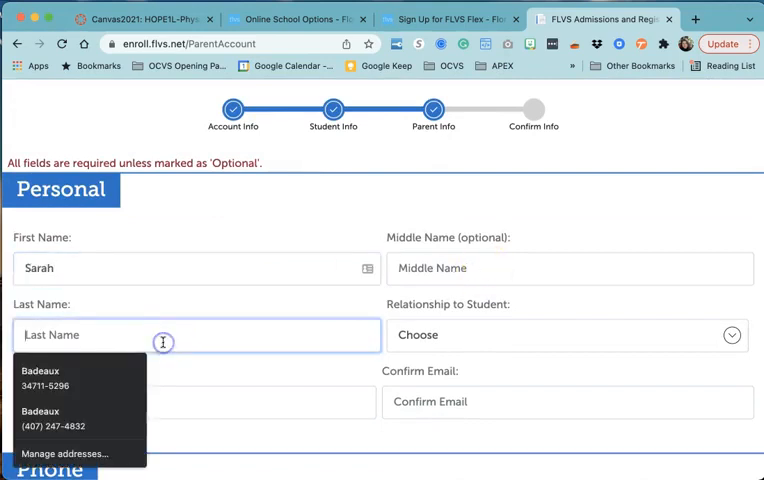
pyautogui.click(40, 372)
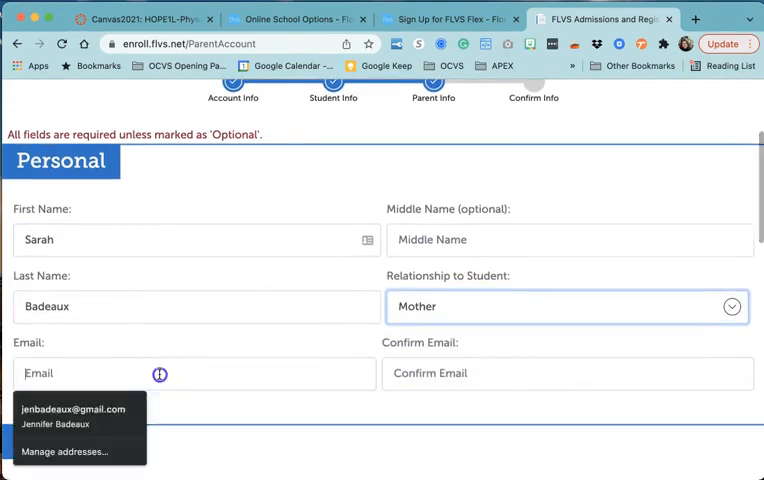
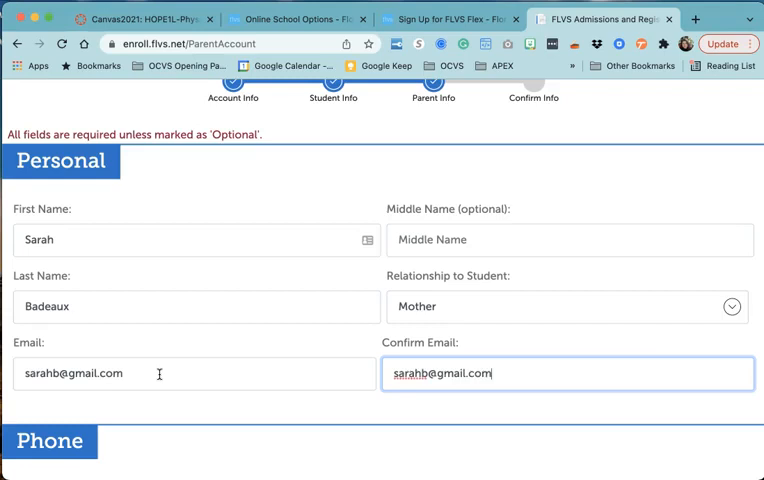
# Enter the parent phone 32123… as Cell with Any Time preferred contact
pyautogui.scroll(-3)
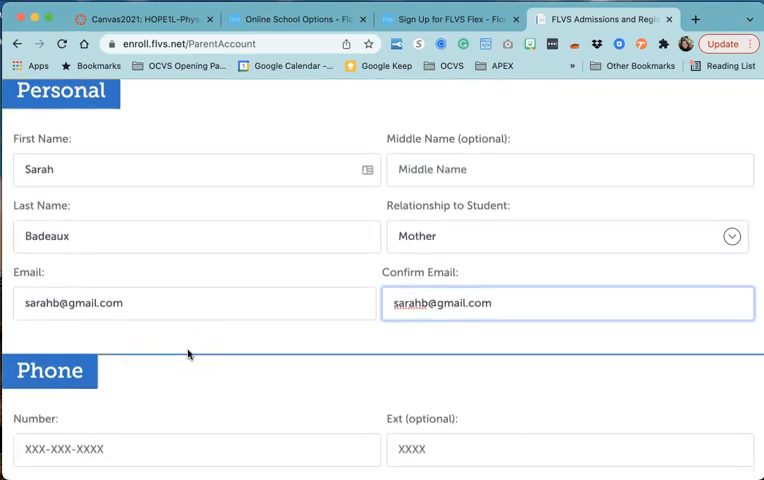
pyautogui.scroll(-3)
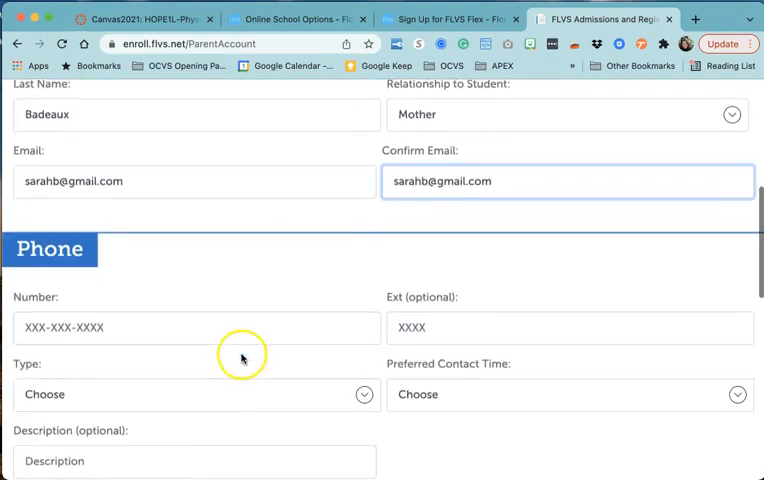
pyautogui.write('321')
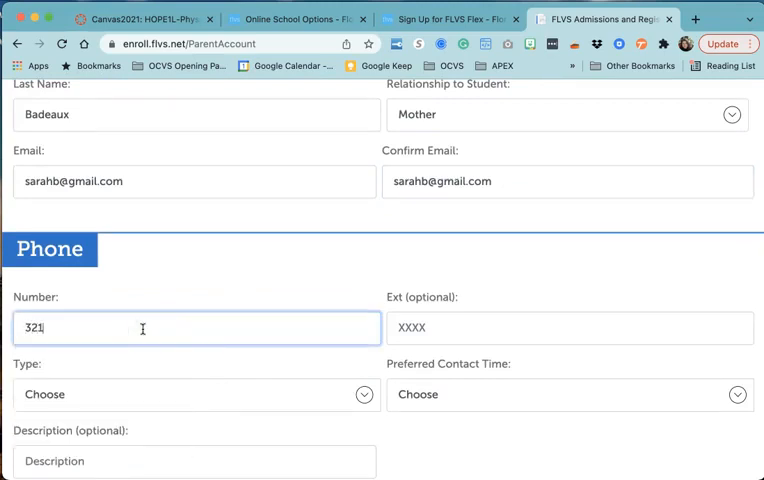
pyautogui.write('23448')
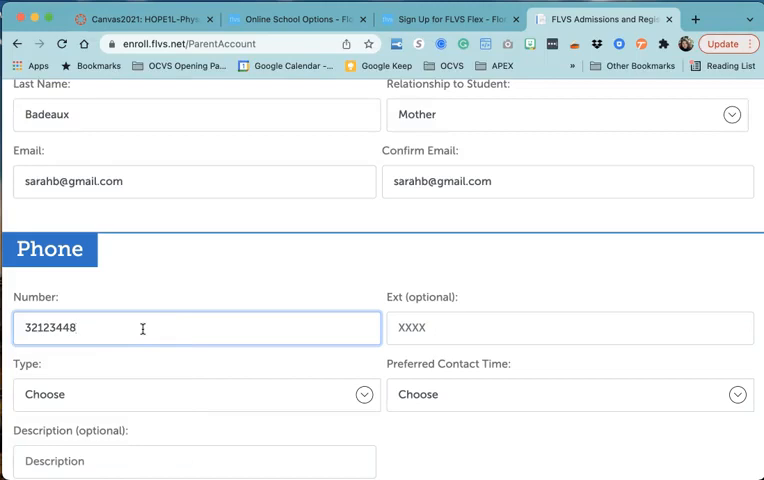
pyautogui.click(570, 328)
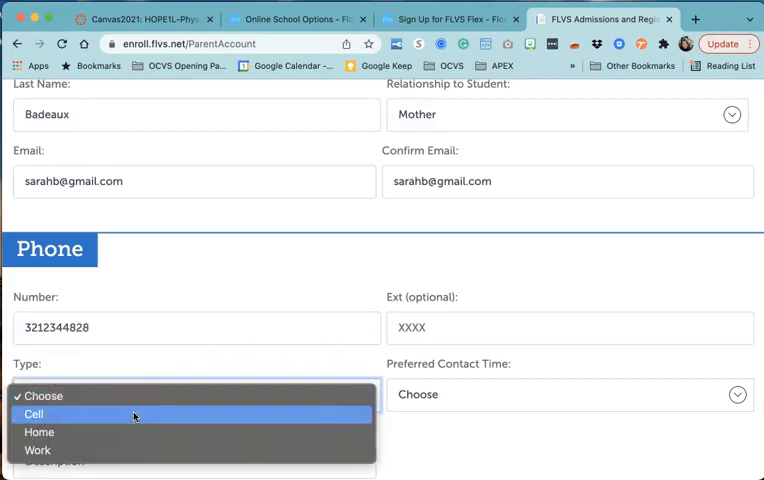
pyautogui.click(570, 394)
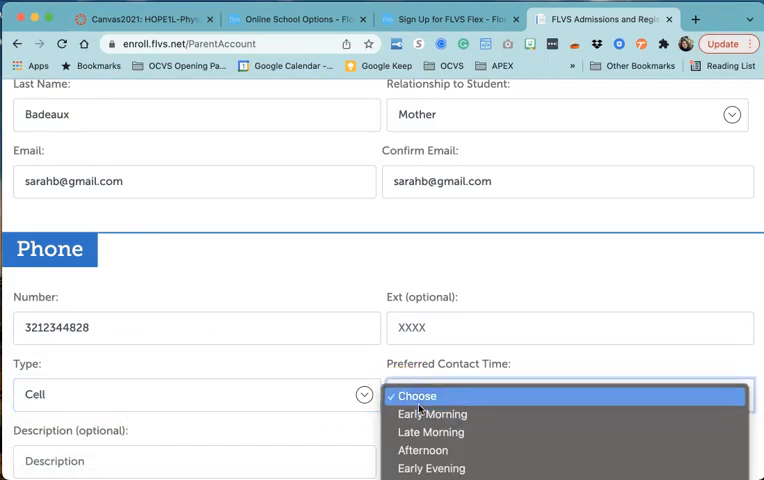
pyautogui.click(568, 396)
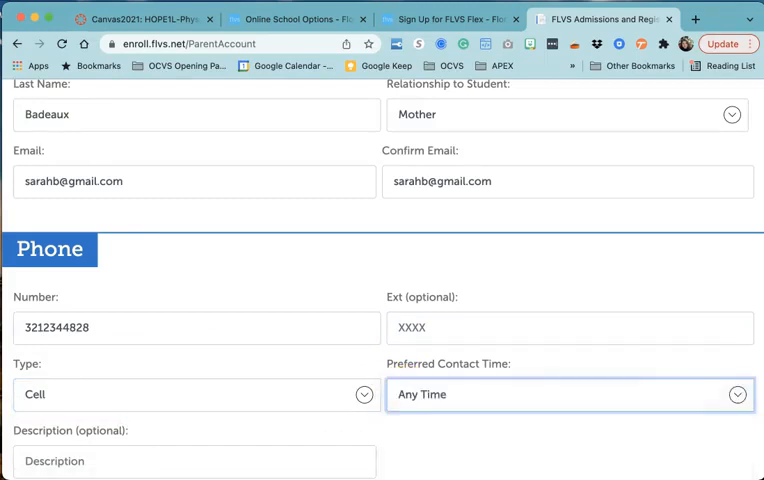
pyautogui.scroll(-3)
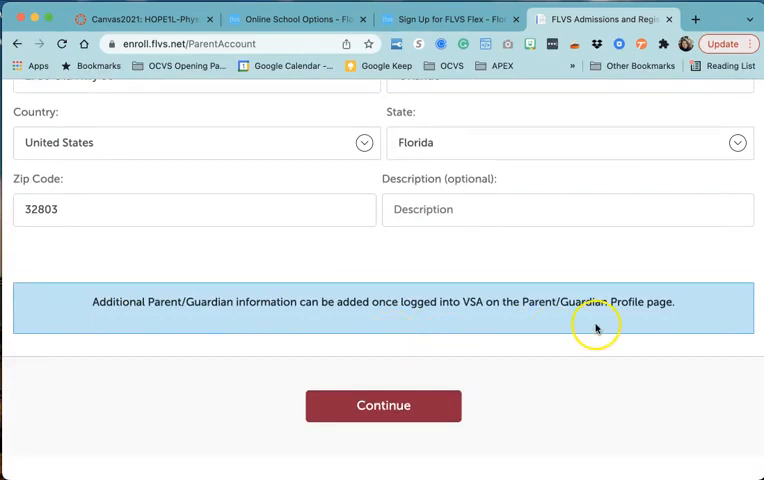
# Submit the parent information and review the Confirm Account Information page
pyautogui.click(384, 404)
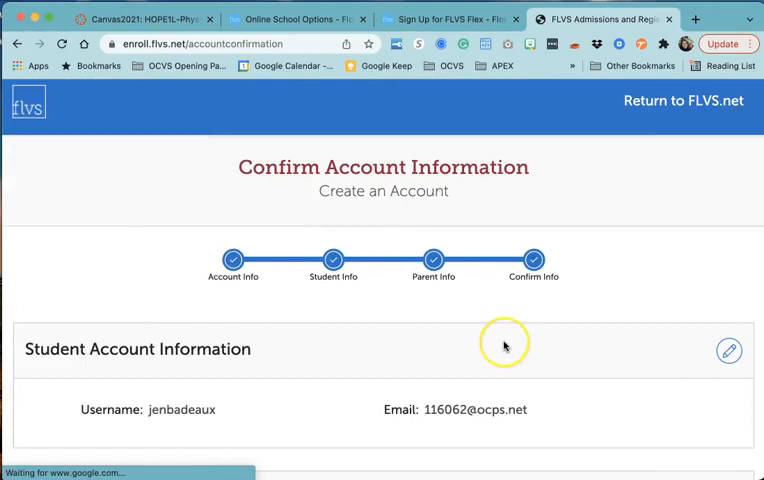
pyautogui.scroll(-3)
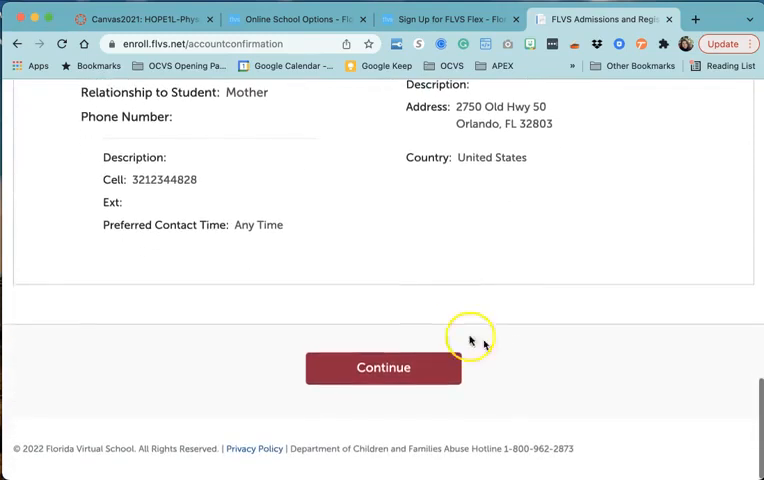
# Confirm the account, answer the survey with teacher referral and year-round access, and submit it
pyautogui.click(384, 368)
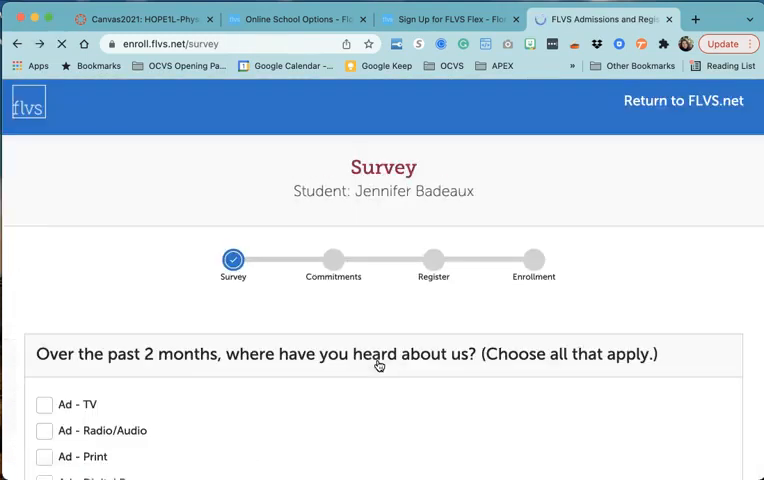
pyautogui.scroll(-3)
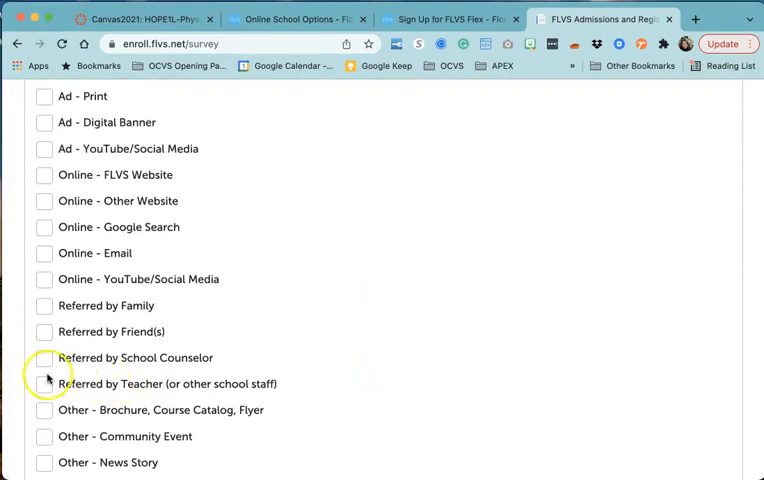
pyautogui.click(44, 384)
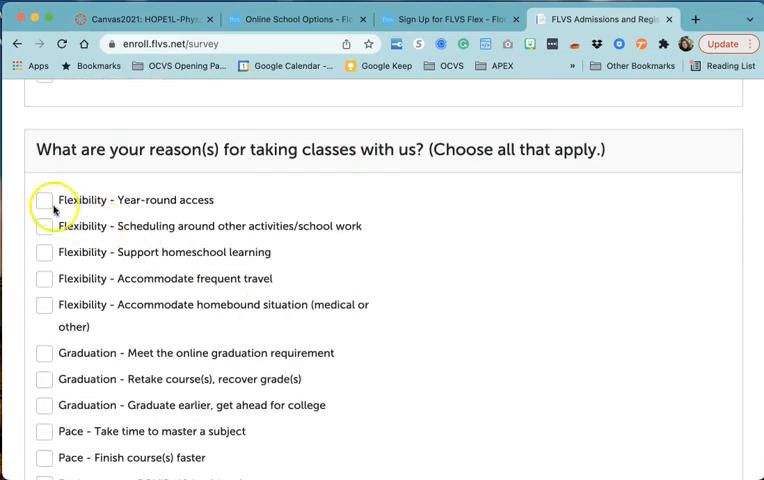
pyautogui.click(44, 226)
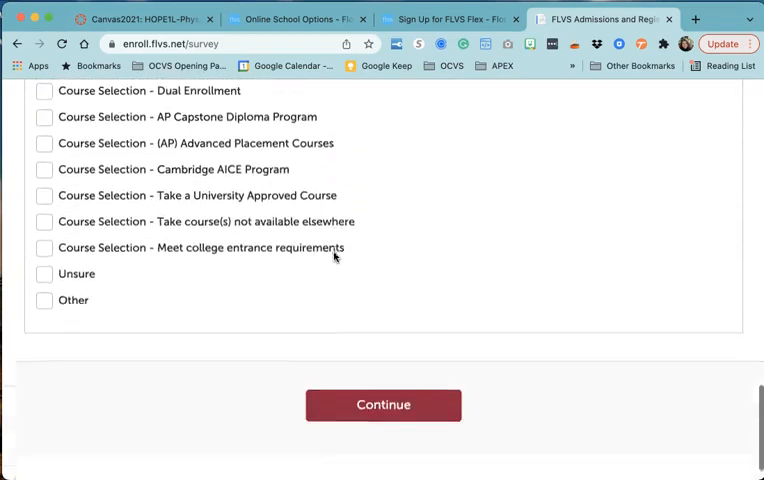
pyautogui.click(384, 404)
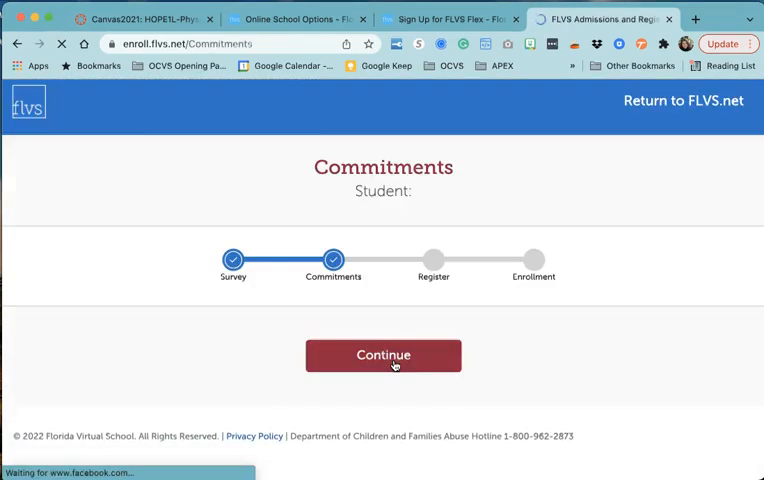
# Agree to the student commitments and continue to course registration
pyautogui.click(384, 356)
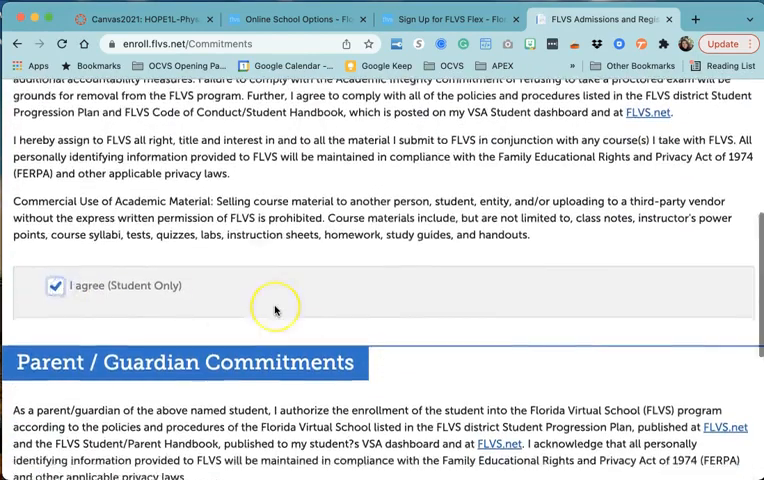
pyautogui.scroll(-3)
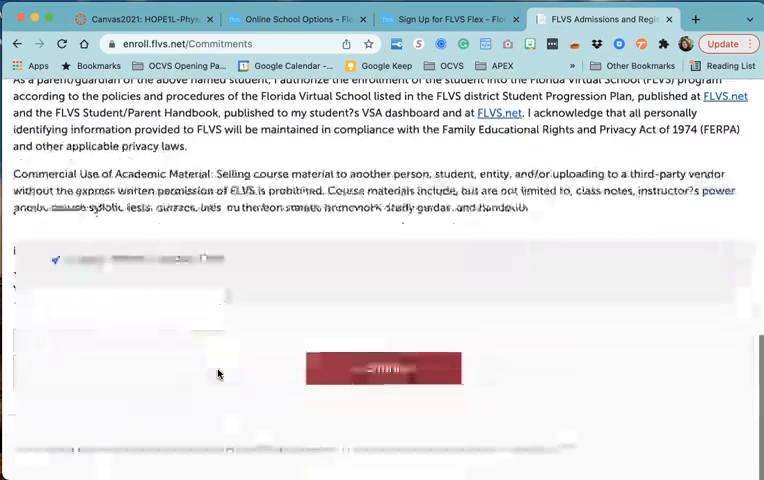
pyautogui.click(384, 368)
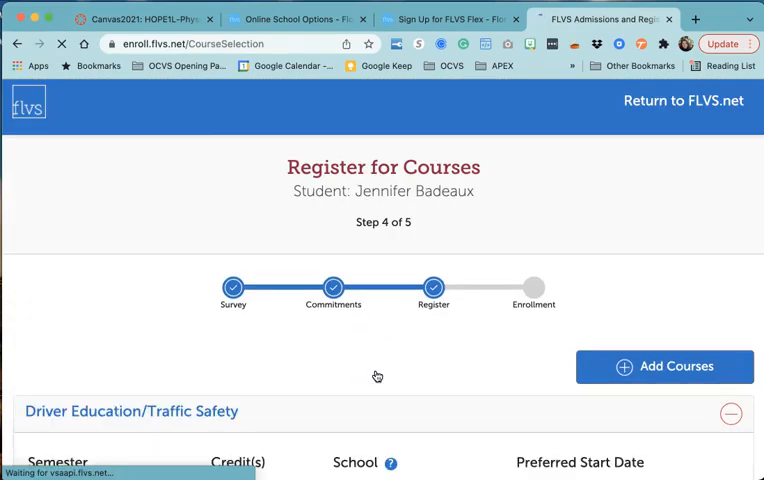
# Set Driver Education to Semester 1, Orange County Virtual School, start date 03/03/2022
pyautogui.scroll(-3)
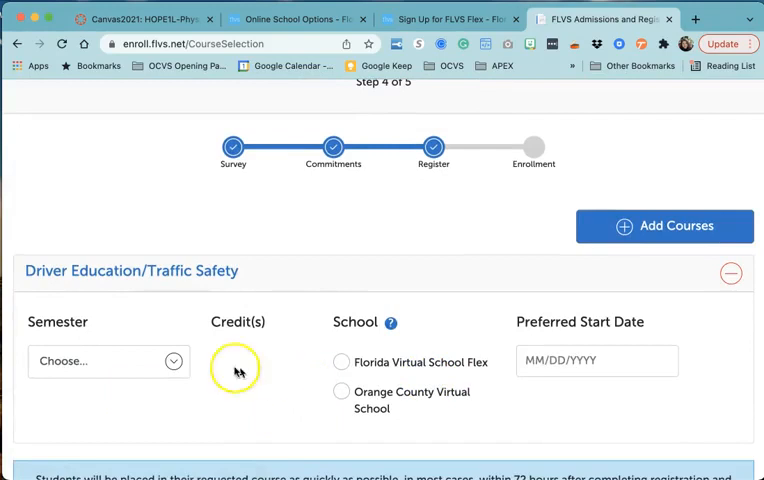
pyautogui.click(108, 360)
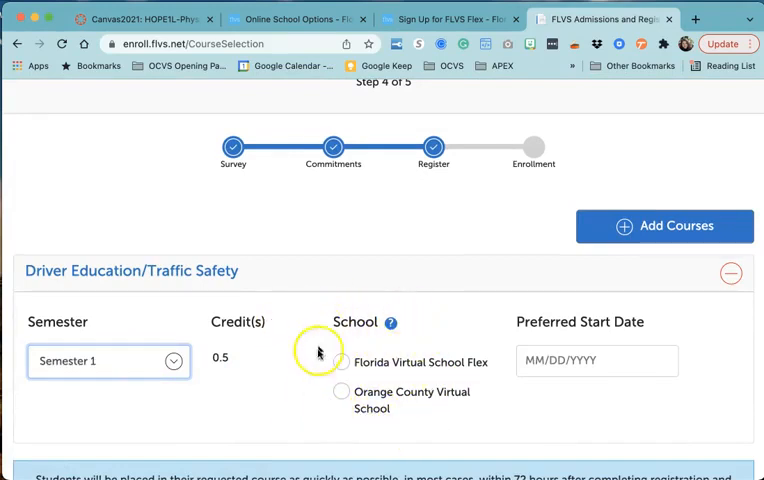
pyautogui.click(342, 392)
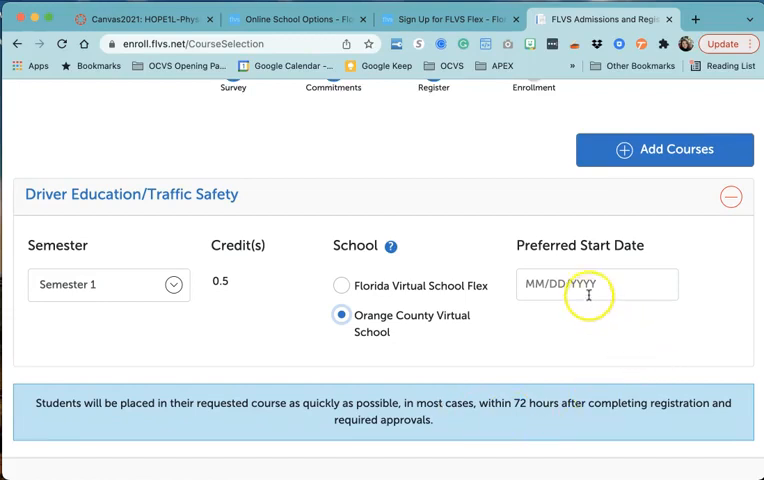
pyautogui.click(596, 284)
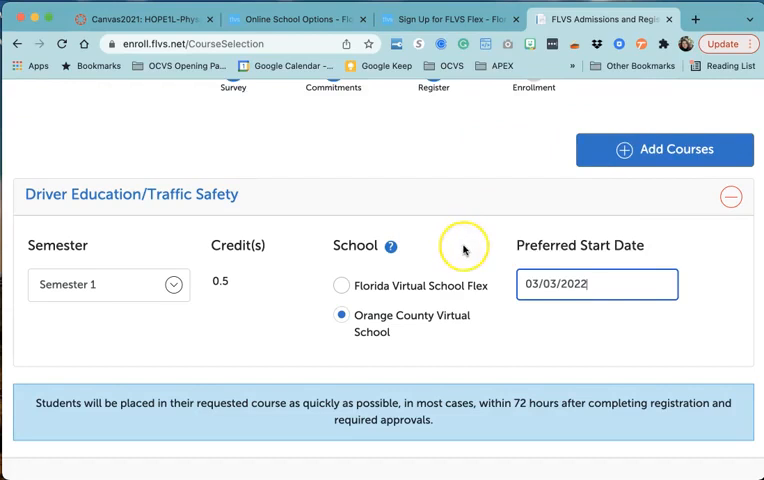
pyautogui.scroll(-3)
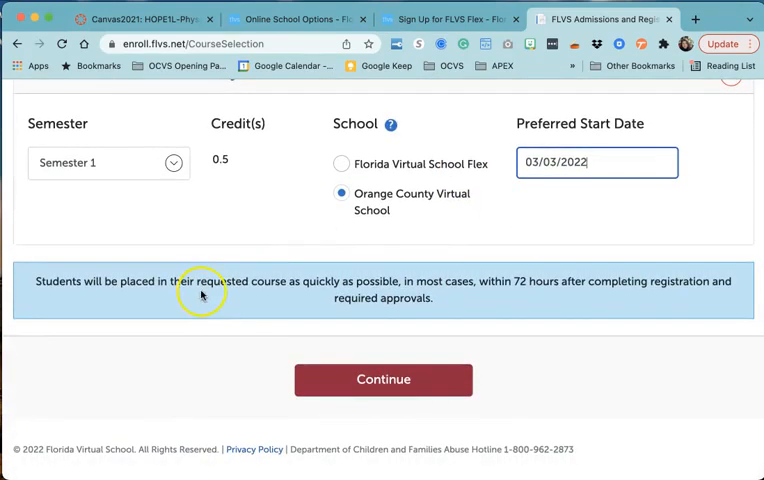
pyautogui.moveTo(636, 296)
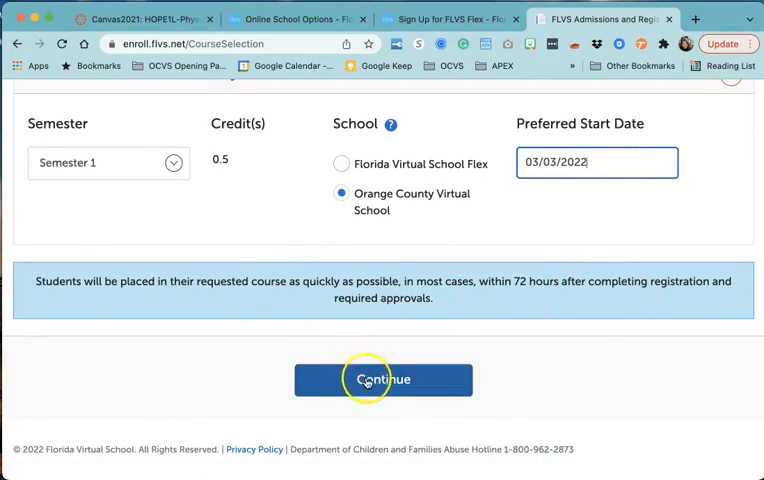
pyautogui.moveTo(384, 388)
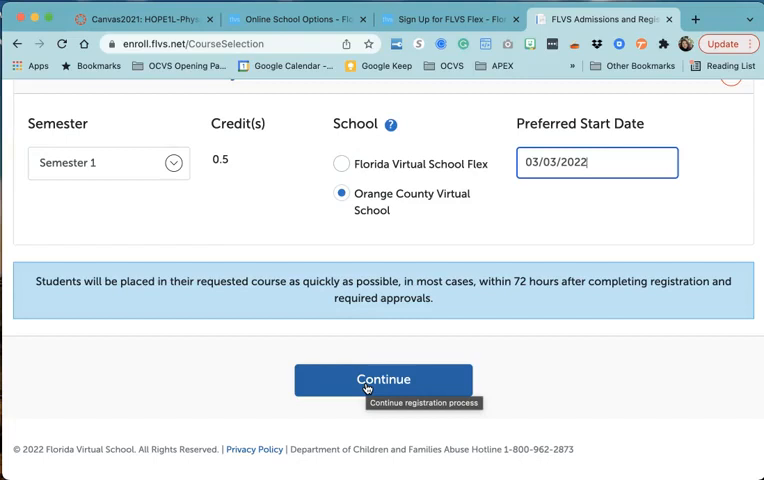
# Continue, acknowledge the age prerequisite, and confirm the Orange County Virtual School selection
pyautogui.click(384, 380)
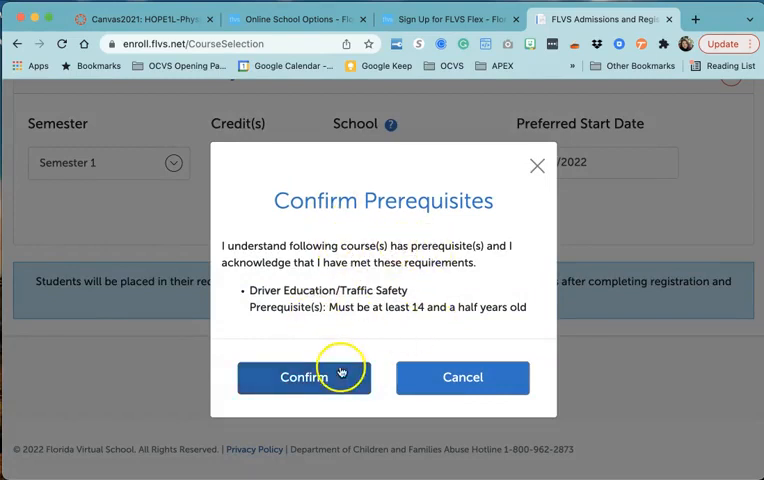
pyautogui.click(304, 376)
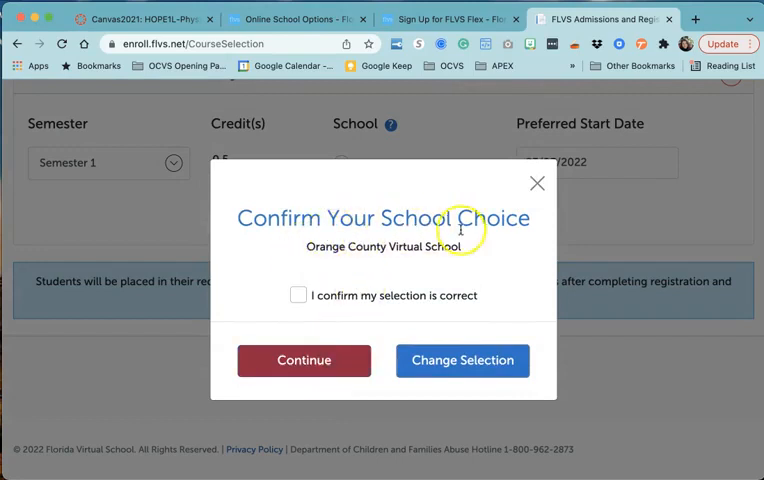
pyautogui.moveTo(400, 258)
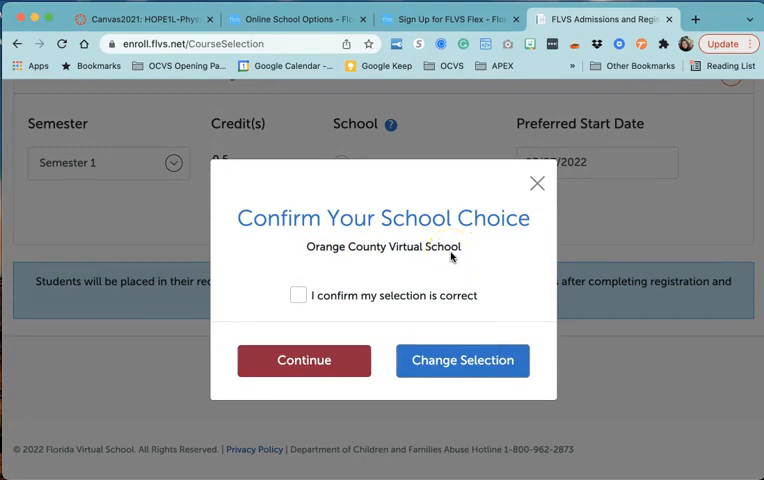
pyautogui.click(298, 294)
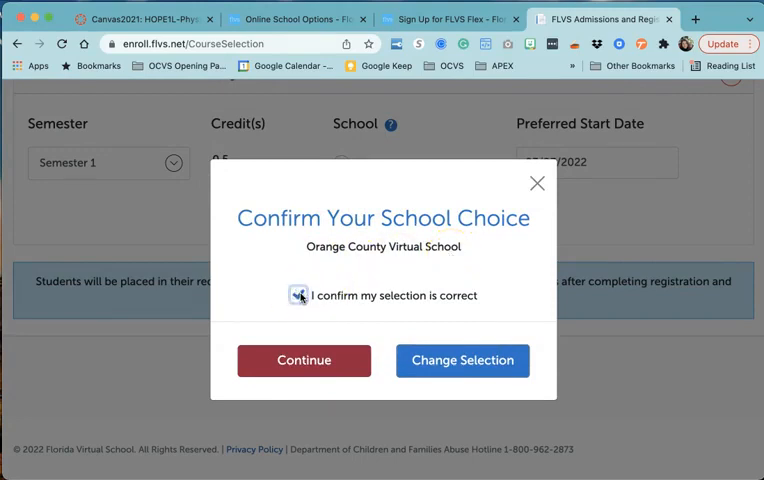
pyautogui.click(304, 360)
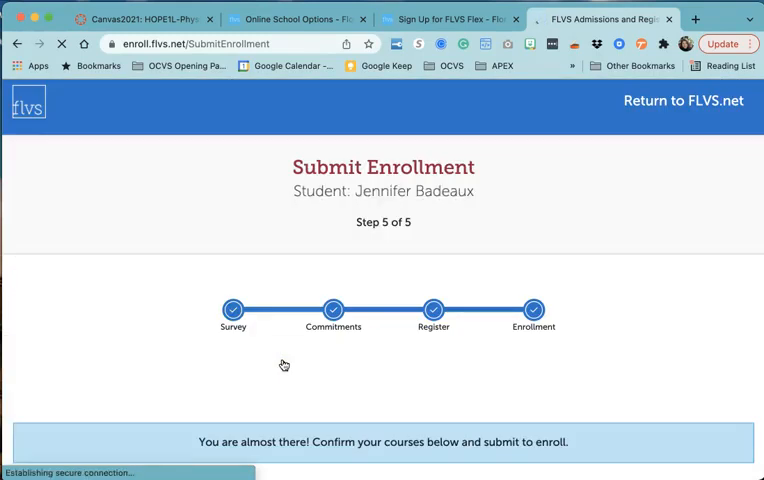
# Review the course table listing Driver Education at Orange County Virtual School and submit the enrollment
pyautogui.scroll(-3)
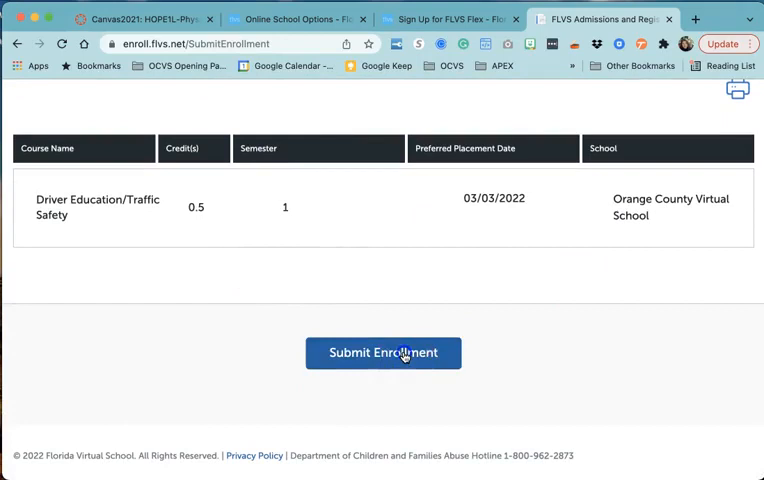
pyautogui.click(384, 352)
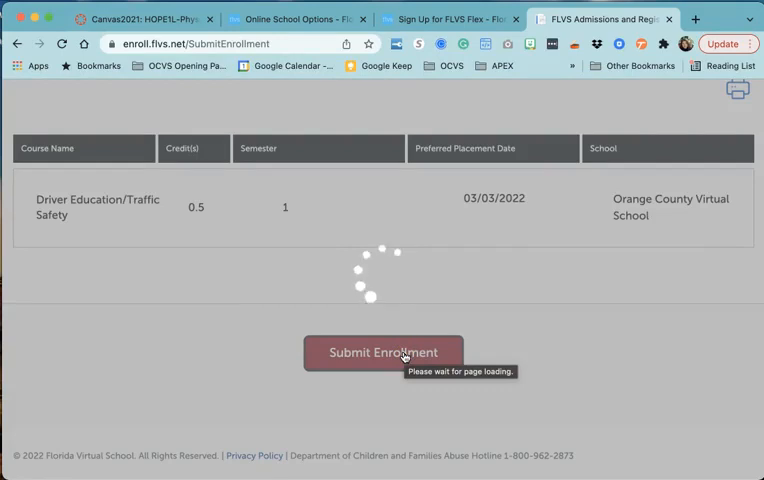
pyautogui.click(384, 352)
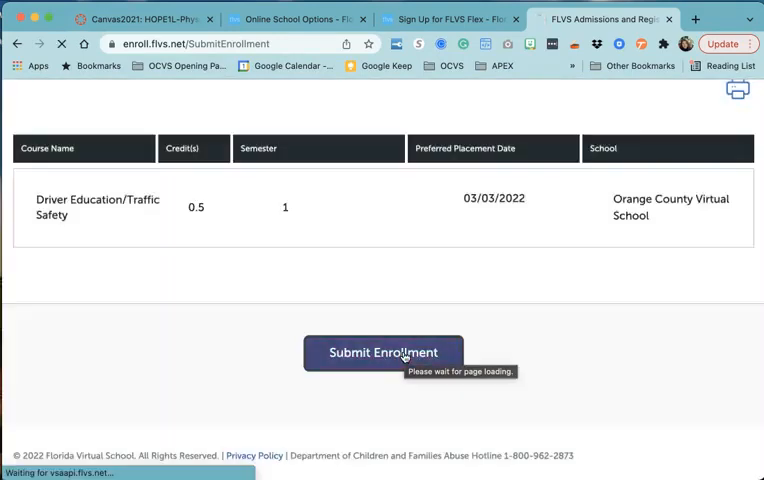
# Read the Next Steps confirmation page to the end and proceed to the FLVS login
pyautogui.click(384, 352)
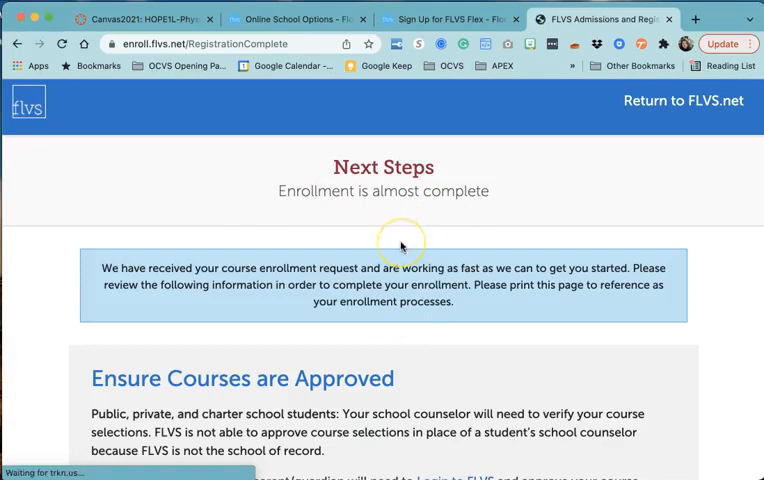
pyautogui.scroll(-3)
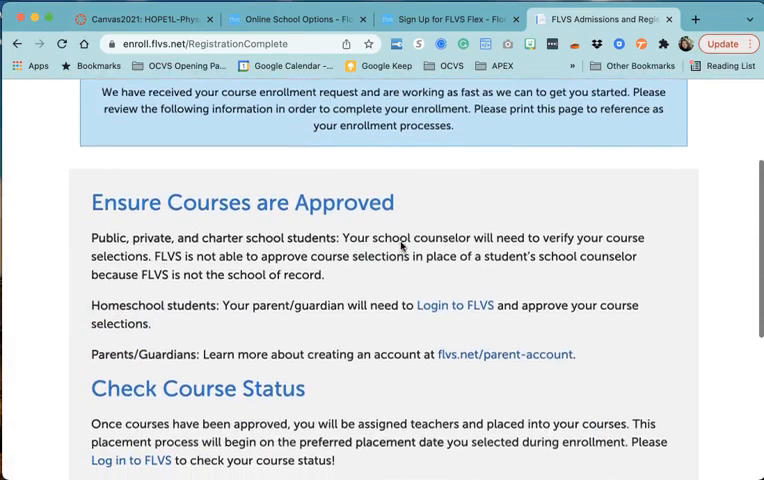
pyautogui.scroll(-3)
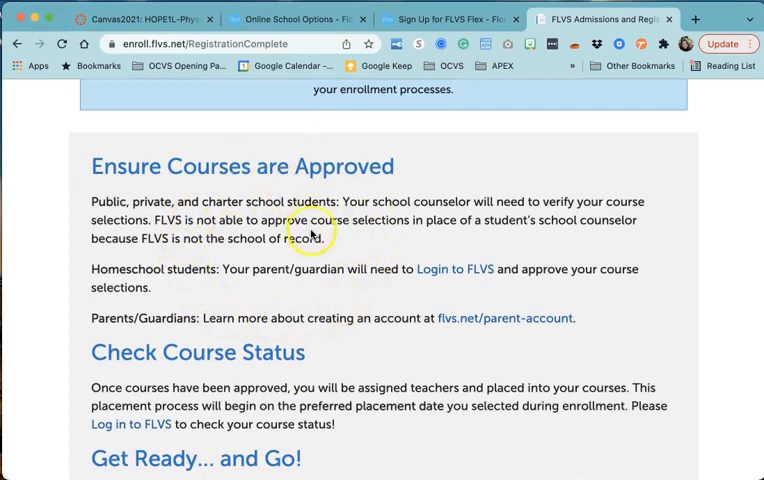
pyautogui.scroll(-3)
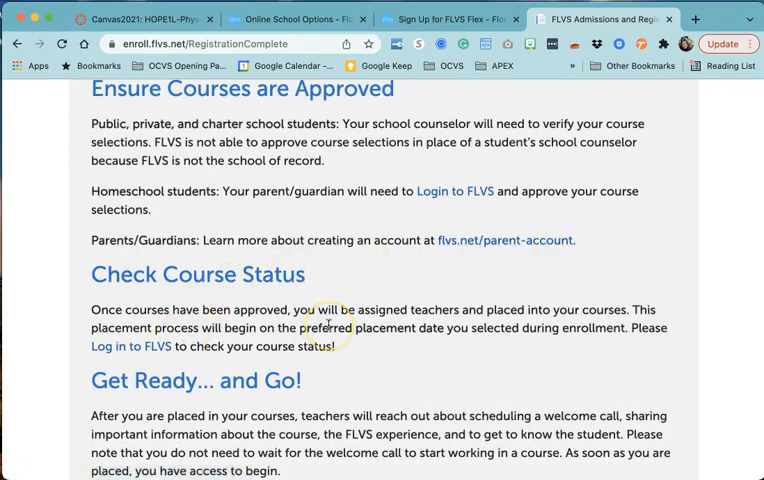
pyautogui.scroll(-3)
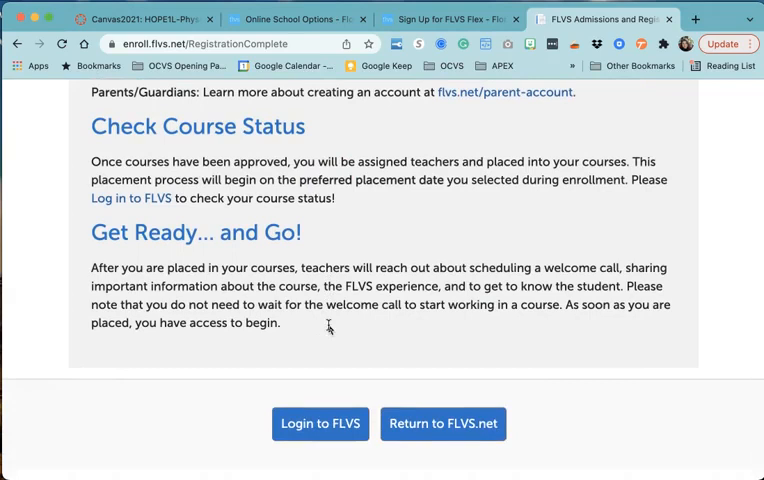
pyautogui.click(320, 424)
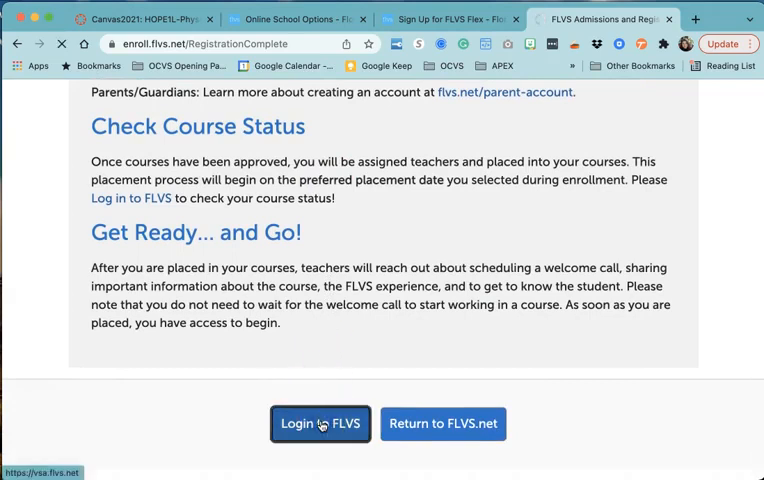
# Attempt to sign in on login.flvs.net with a manually entered password
pyautogui.click(320, 424)
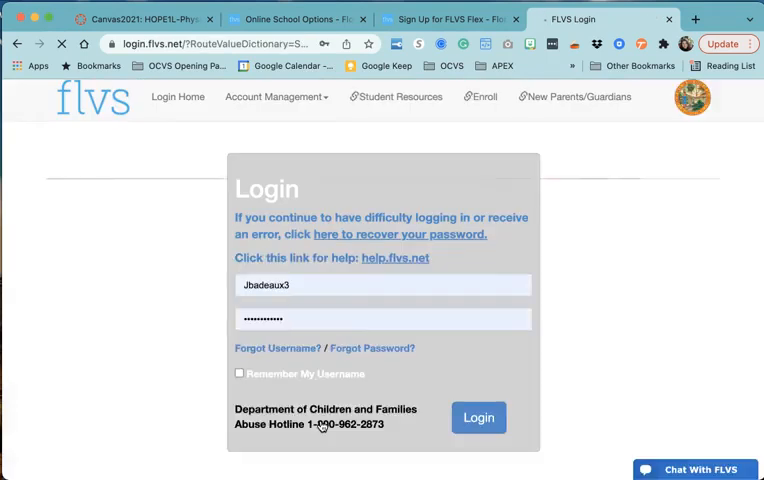
pyautogui.click(384, 284)
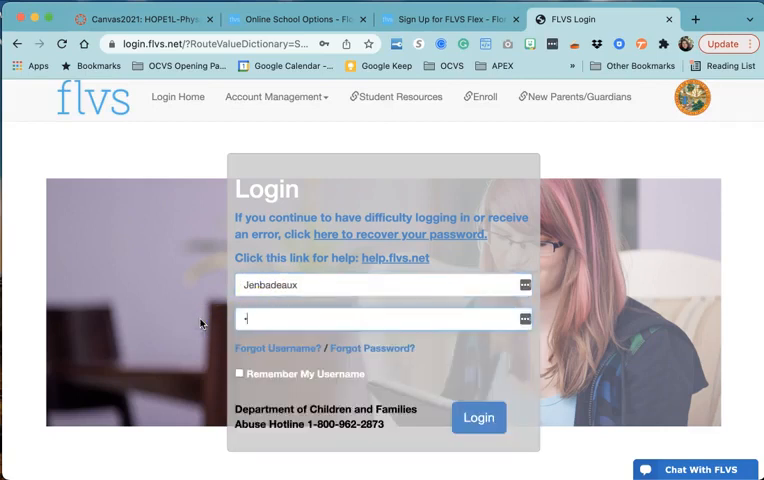
pyautogui.write('password')
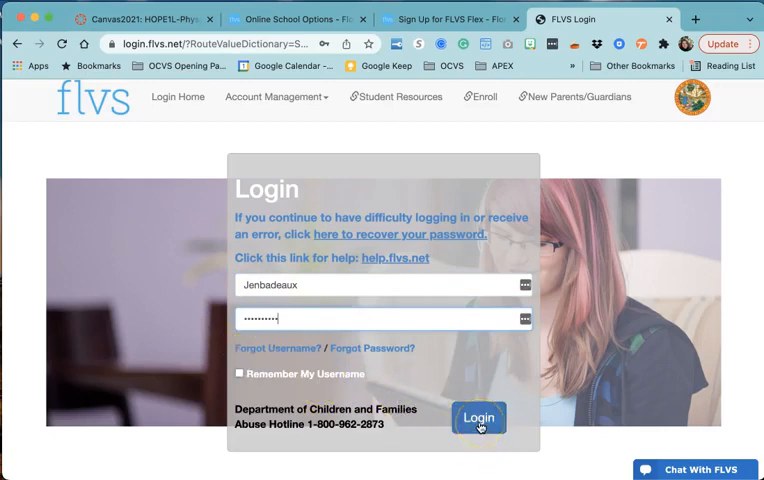
pyautogui.click(478, 418)
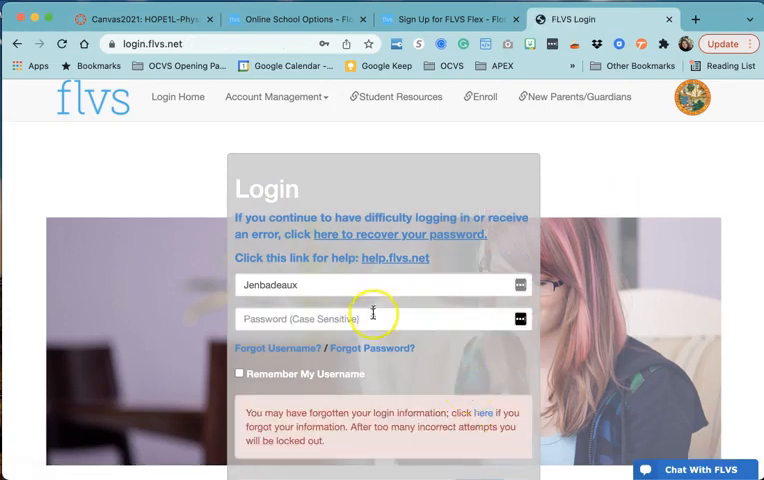
# Sign in using a saved account to reach the 'Take me to...' site selection page
pyautogui.click(372, 318)
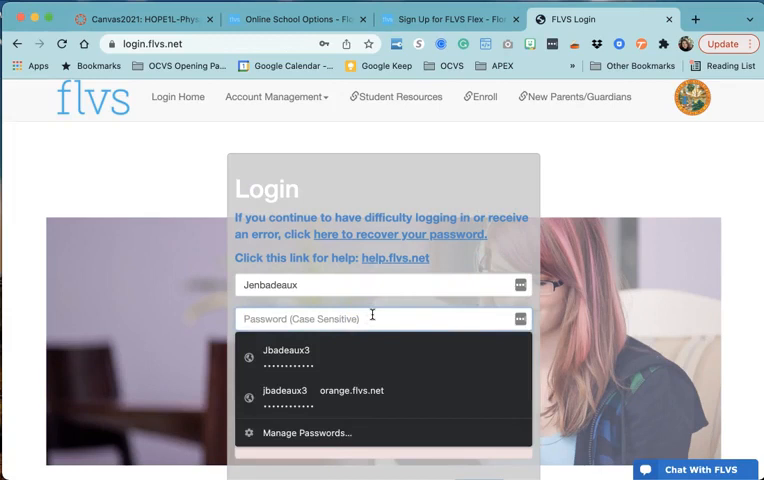
pyautogui.click(288, 350)
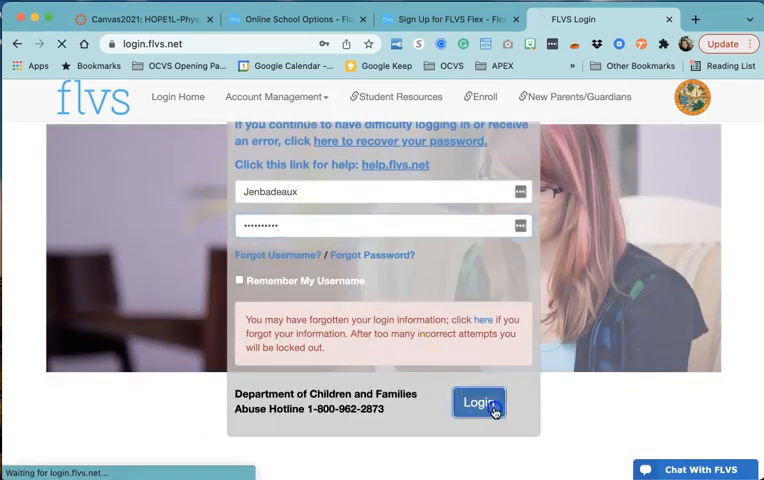
pyautogui.click(478, 400)
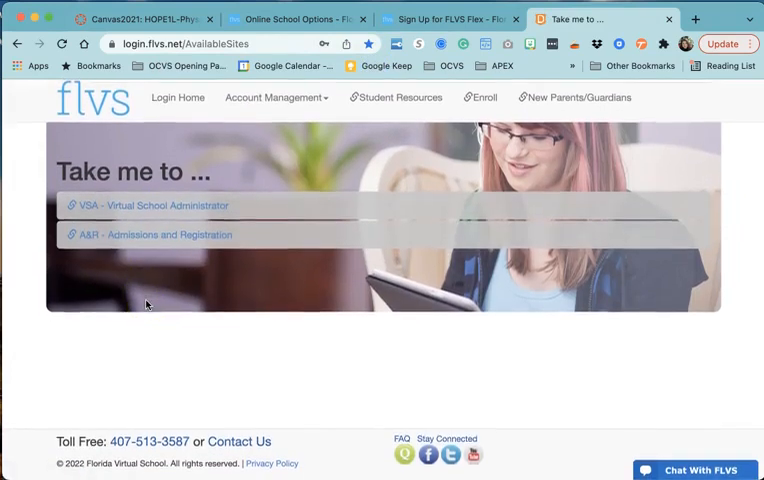
# Enter the VSA - Virtual School Administrator site from the selection page
pyautogui.click(146, 208)
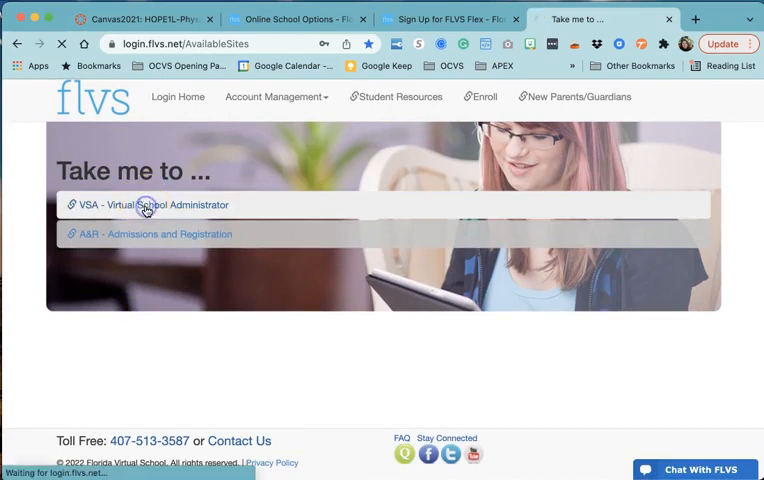
pyautogui.click(148, 204)
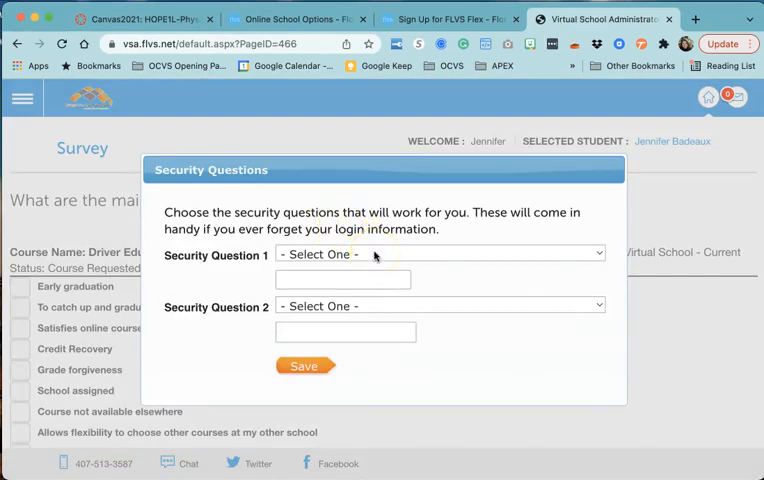
# Choose the pet's name and mother's birth year security questions, answer them and save
pyautogui.click(438, 252)
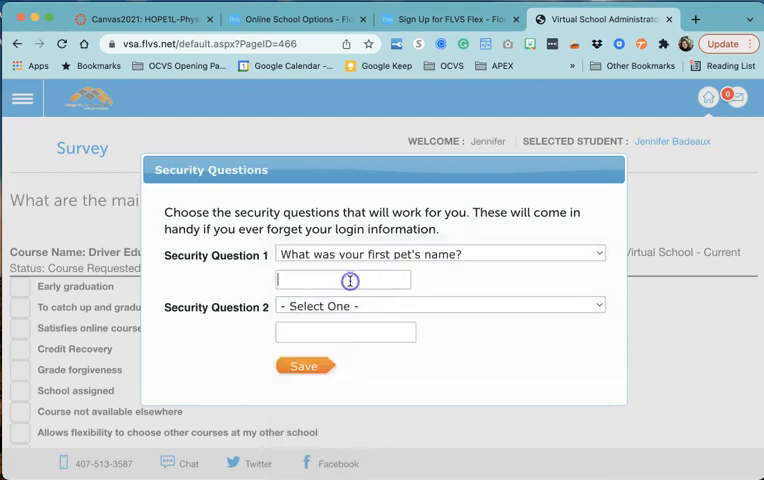
pyautogui.click(440, 304)
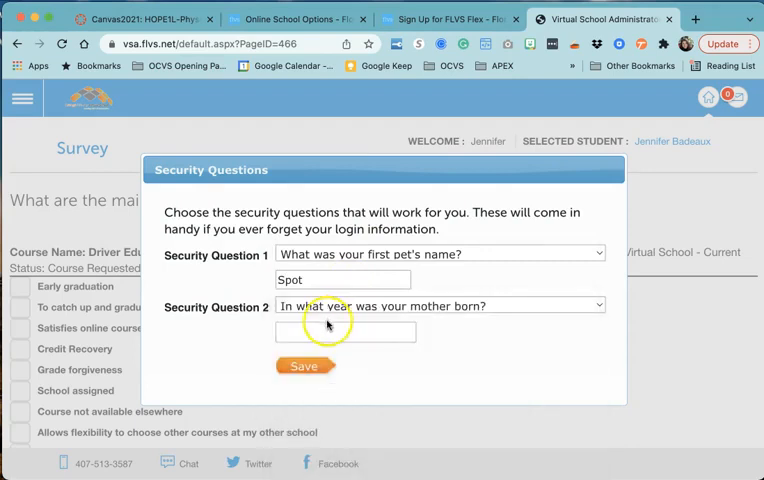
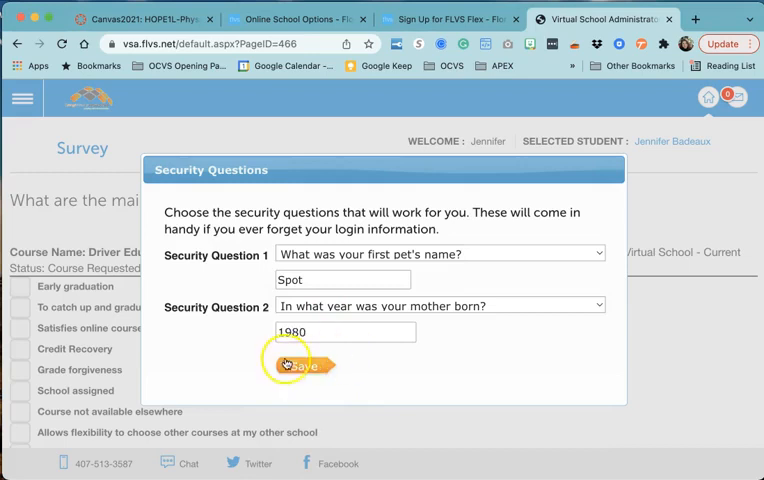
pyautogui.click(300, 364)
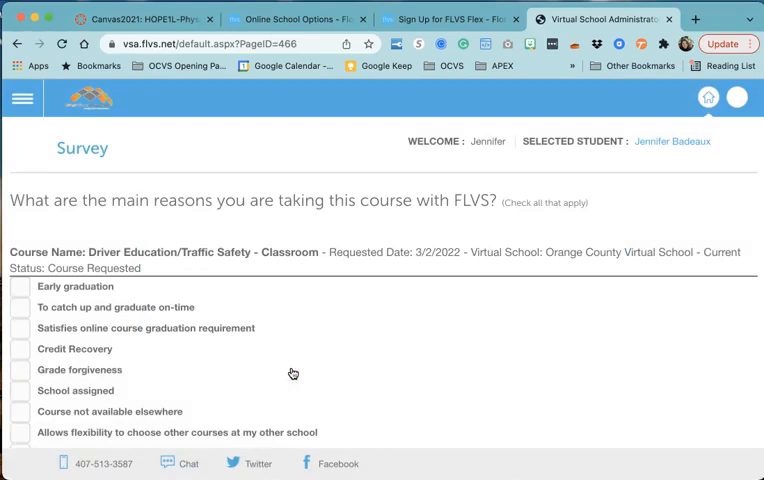
# Tick 'Course not available elsewhere' as the reason for taking the course and save the survey
pyautogui.scroll(-3)
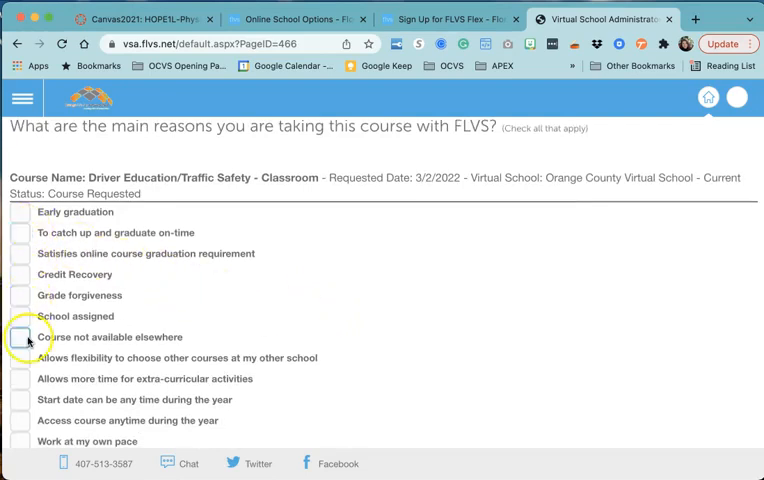
pyautogui.click(20, 336)
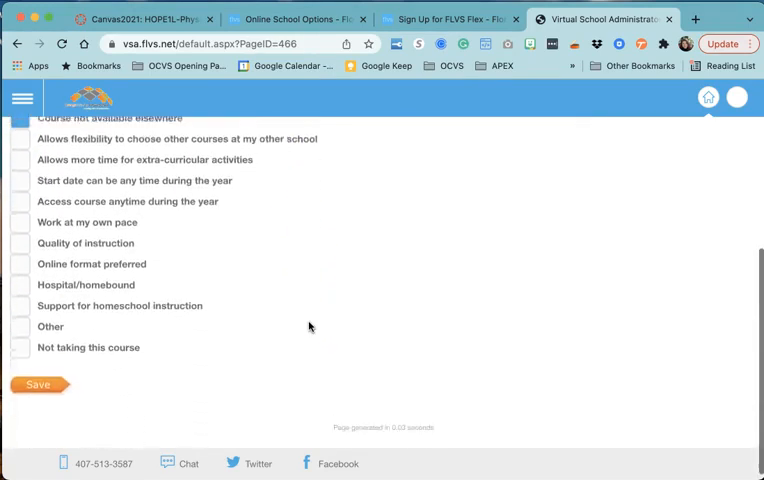
pyautogui.click(38, 384)
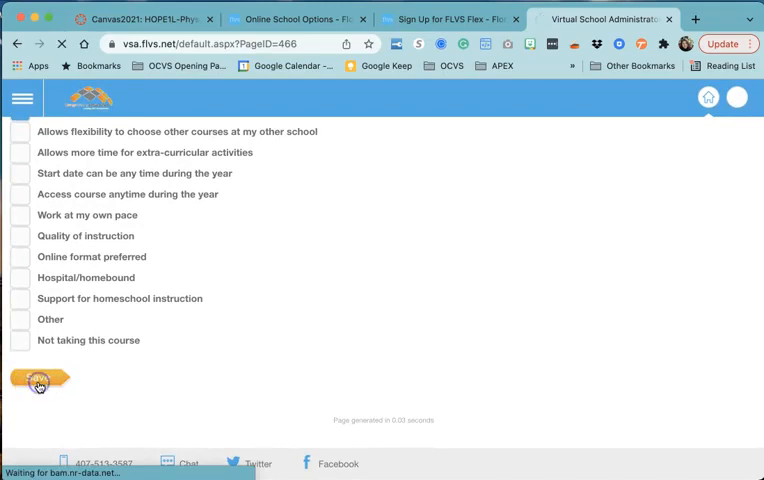
pyautogui.click(38, 378)
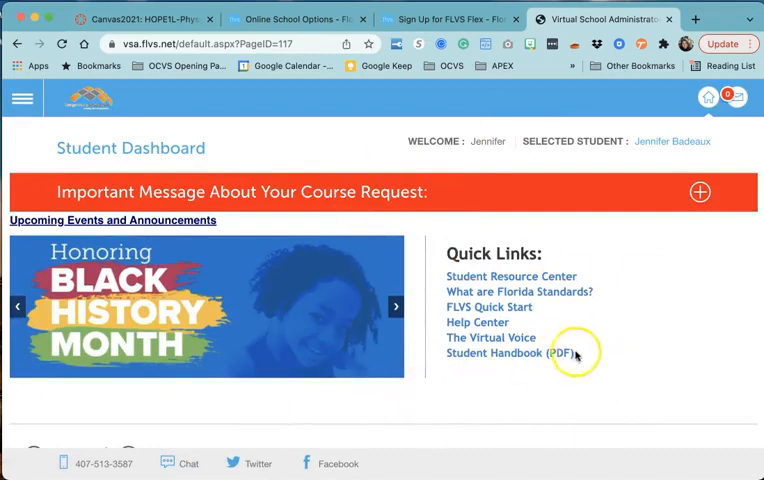
pyautogui.scroll(-3)
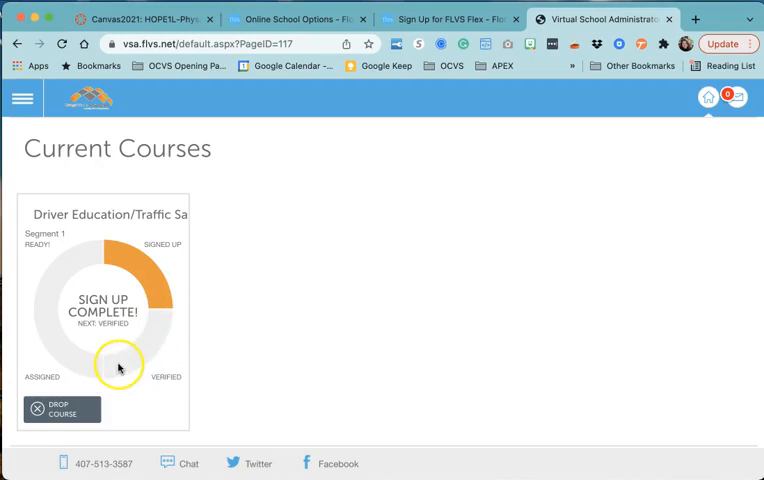
pyautogui.moveTo(164, 328)
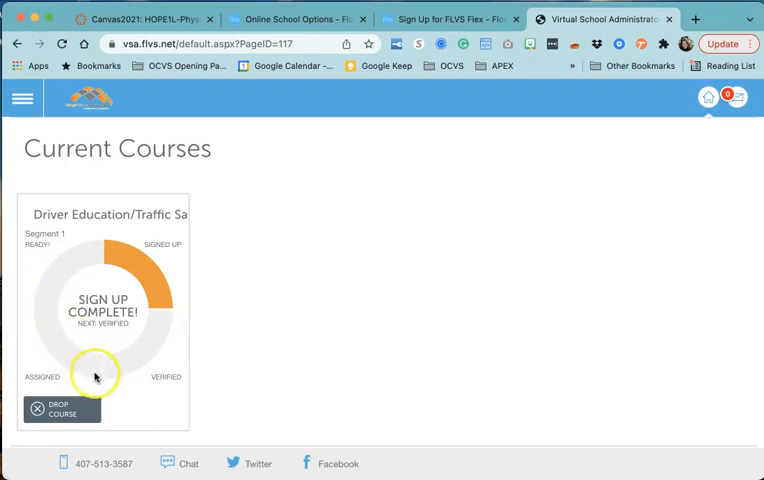
pyautogui.moveTo(100, 252)
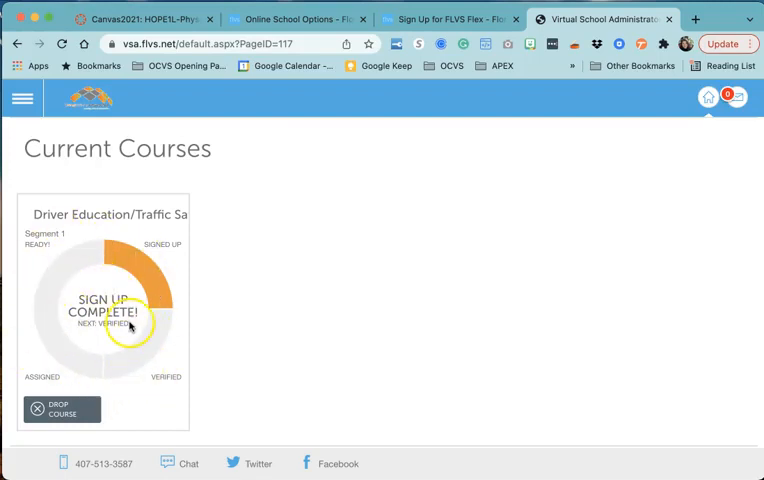
pyautogui.moveTo(212, 318)
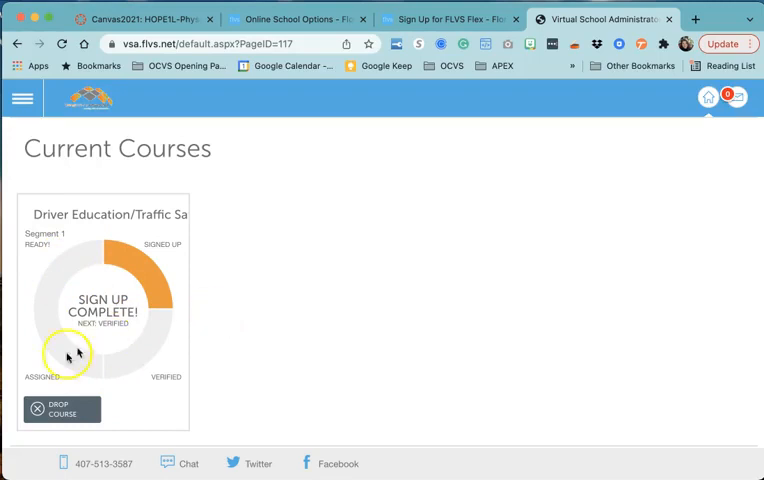
pyautogui.scroll(-3)
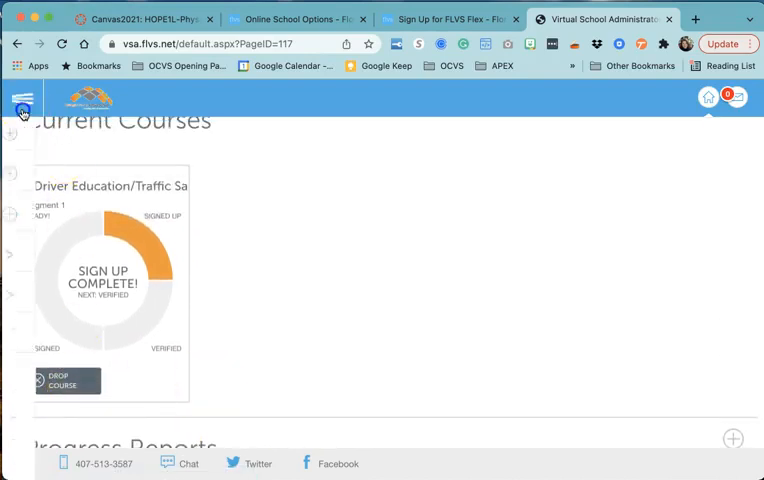
# Navigate through Student Records in the main menu to the blank Parent/Guardian Profile form
pyautogui.click(22, 98)
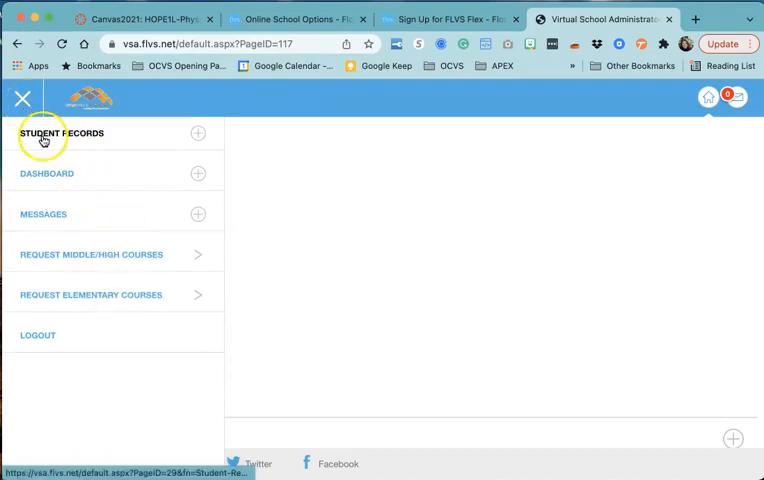
pyautogui.click(62, 132)
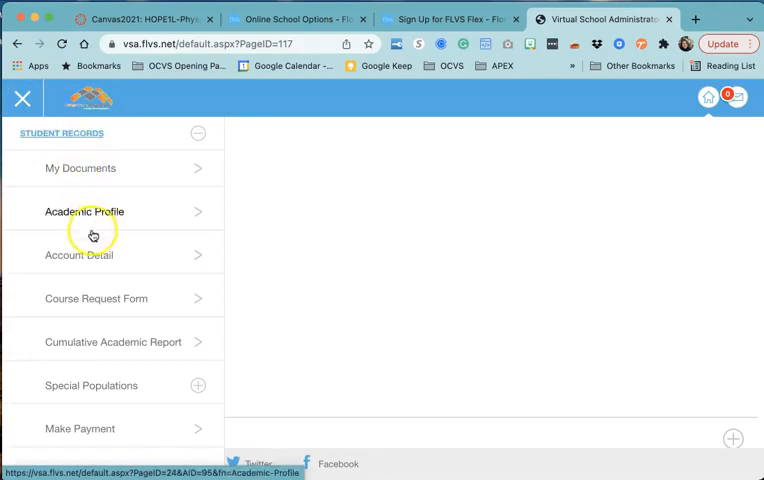
pyautogui.scroll(-3)
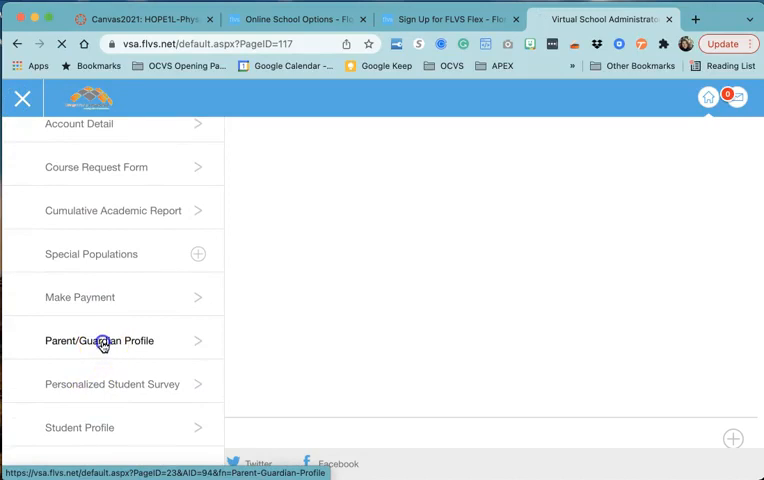
pyautogui.click(100, 340)
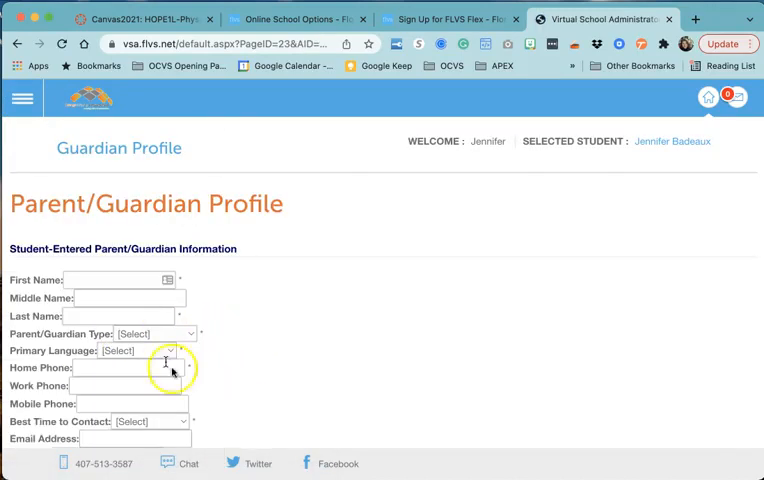
pyautogui.scroll(-3)
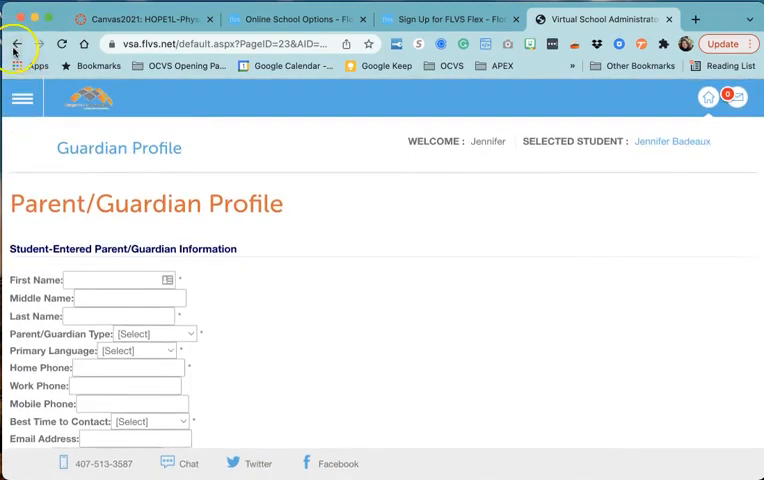
# Go back to the Student Dashboard showing Driver Education as Sign Up Complete and view the profile menu
pyautogui.click(16, 44)
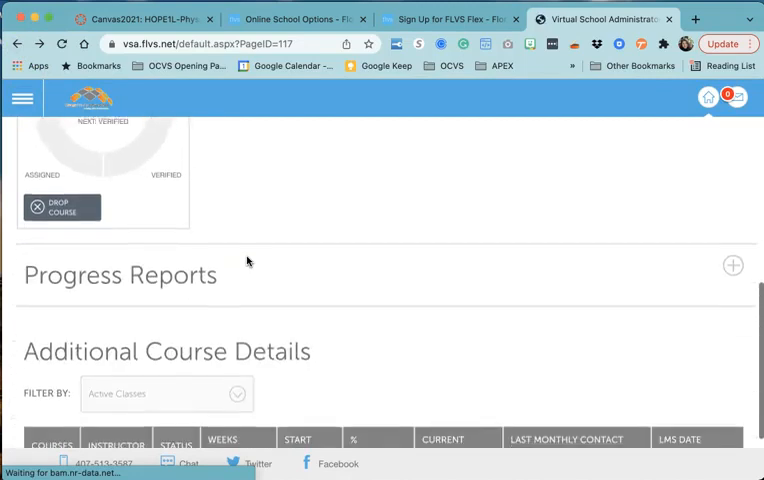
pyautogui.scroll(-3)
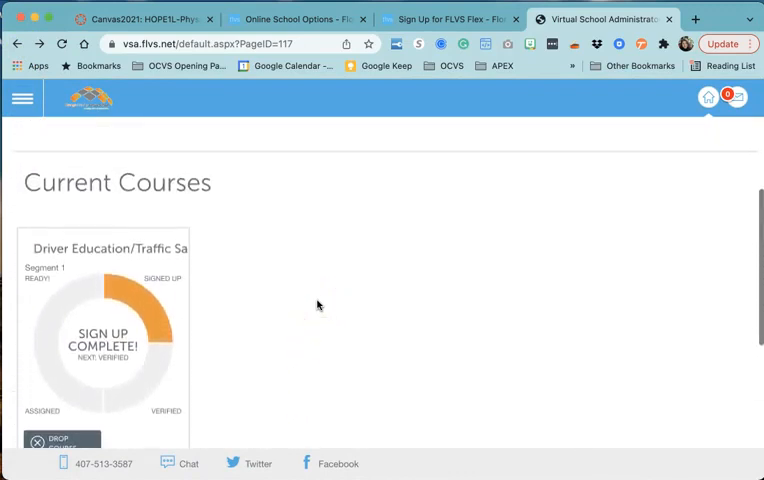
pyautogui.moveTo(66, 138)
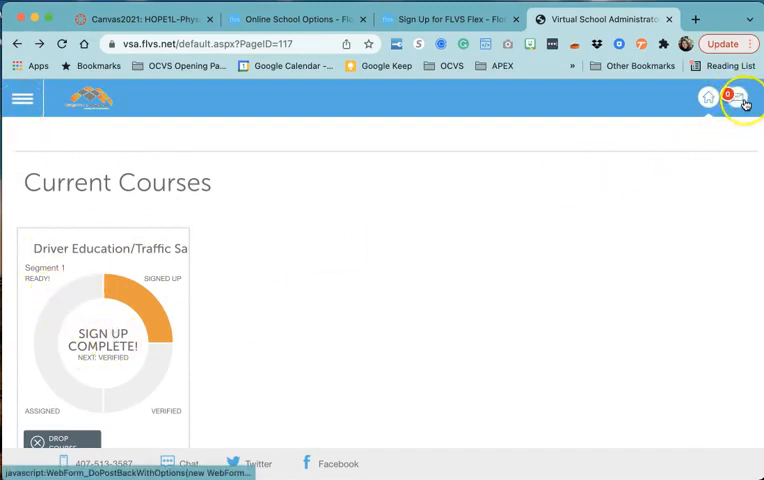
pyautogui.click(730, 96)
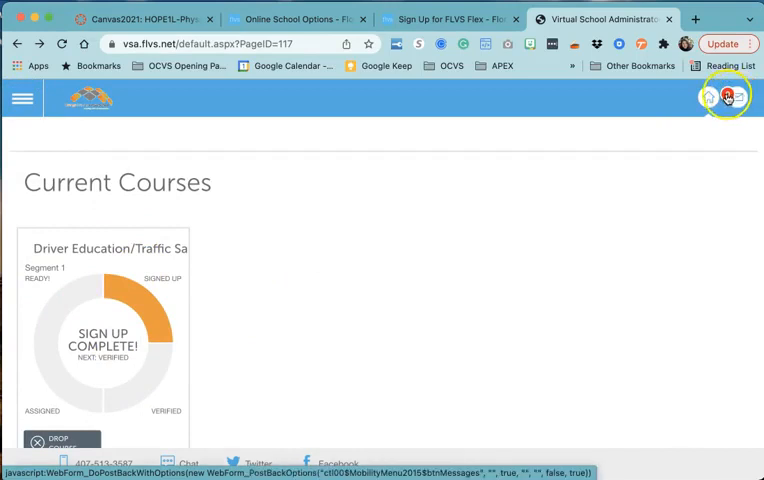